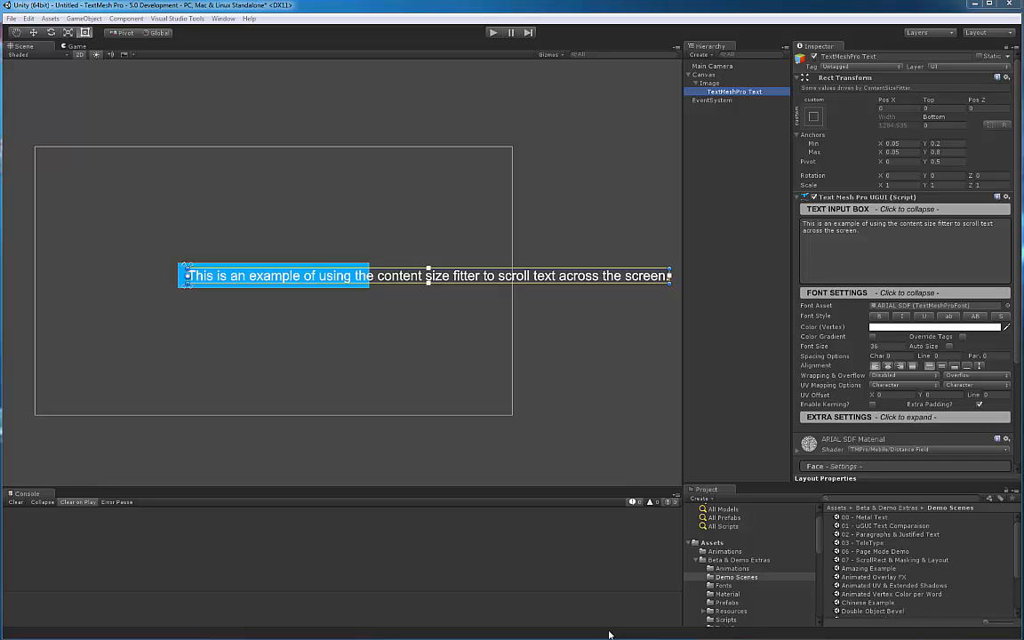
mouse_move(414, 385)
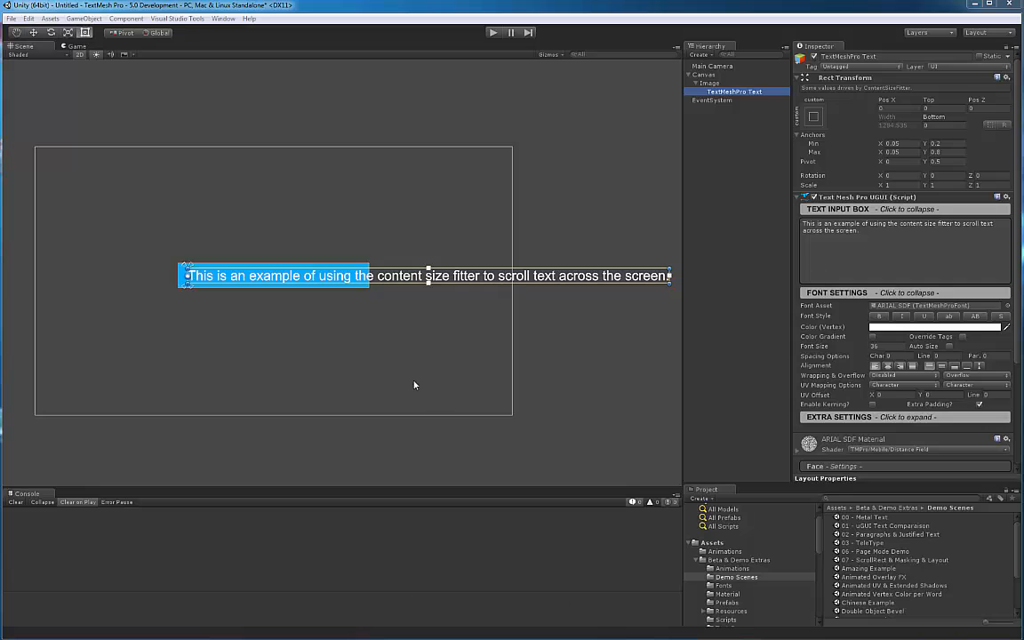
mouse_move(326, 415)
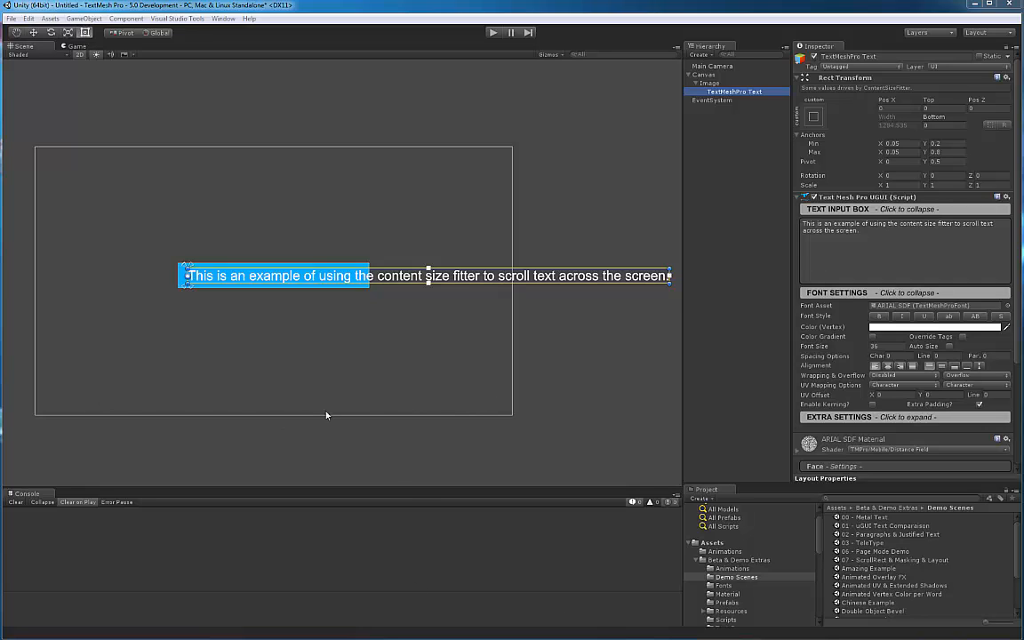
mouse_move(487, 402)
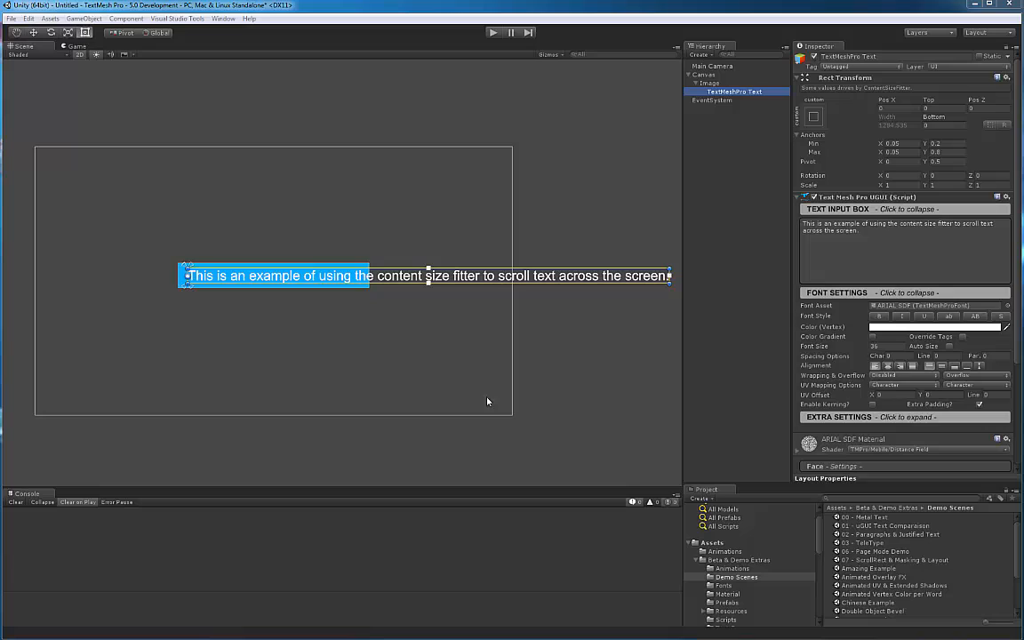
mouse_move(427, 385)
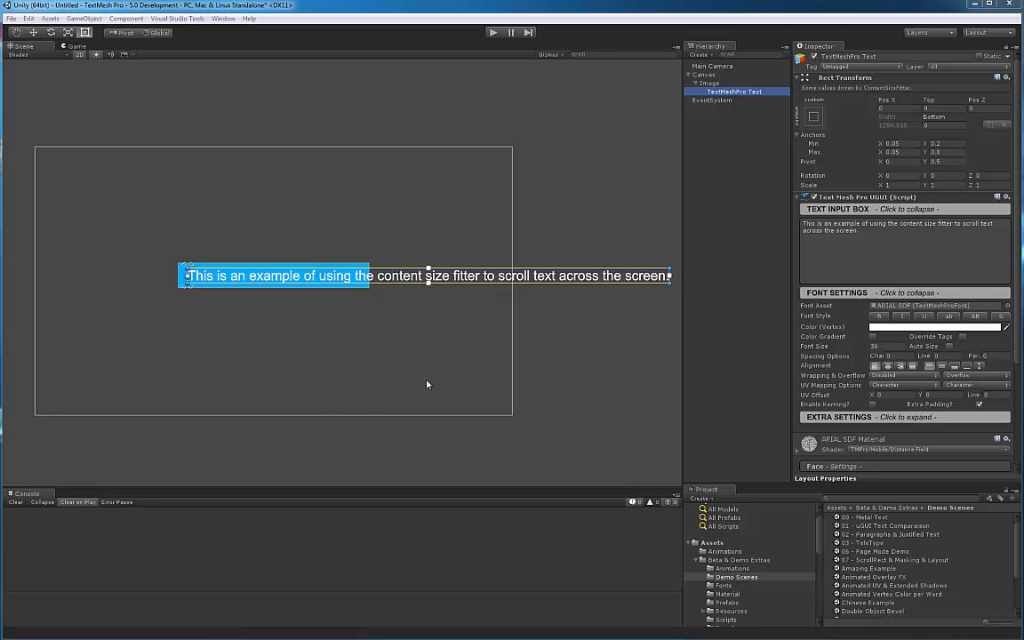
mouse_move(410, 372)
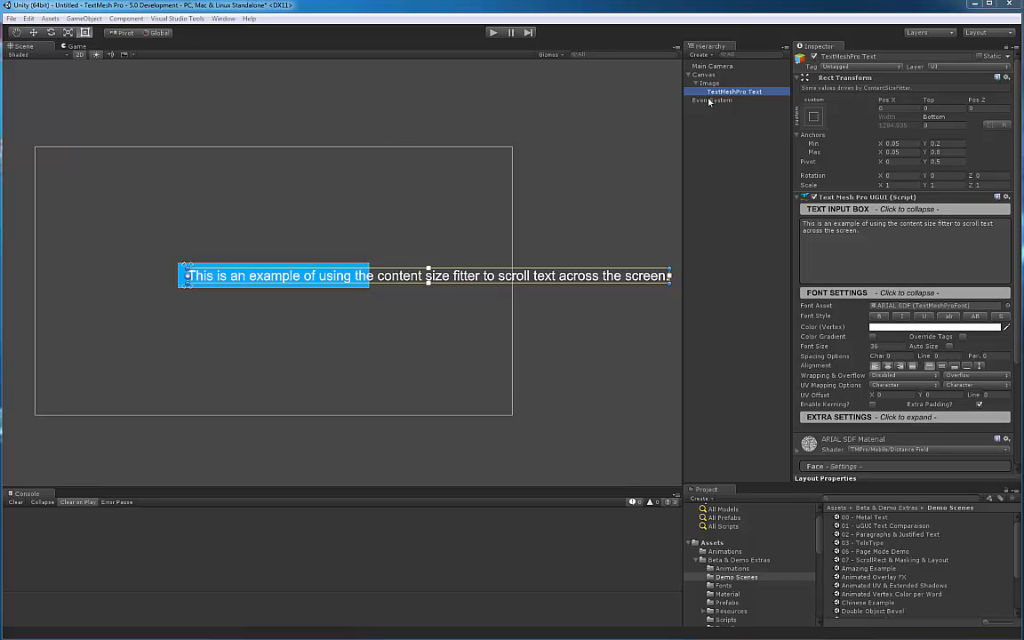
- Select Canvas, then Image, to inspect its horizontal Scroll Rect and Mask components
click(713, 75)
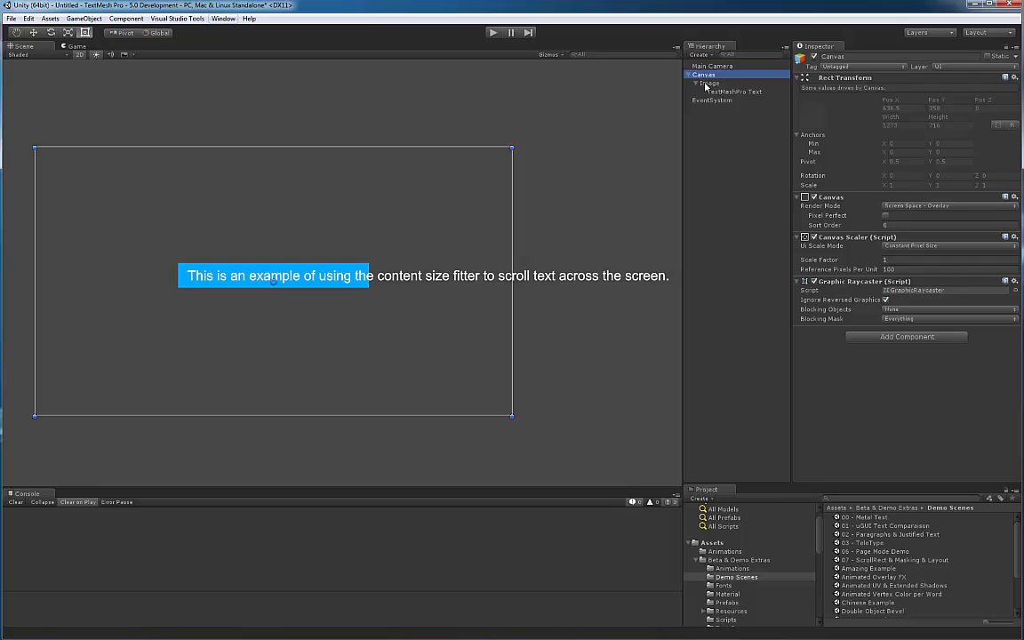
click(710, 83)
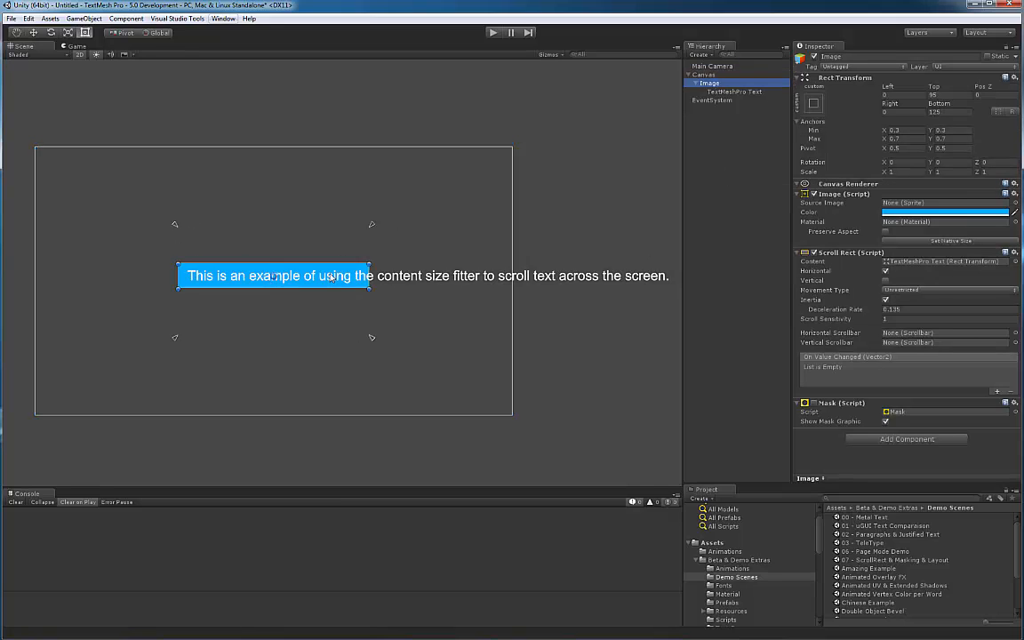
mouse_move(867, 219)
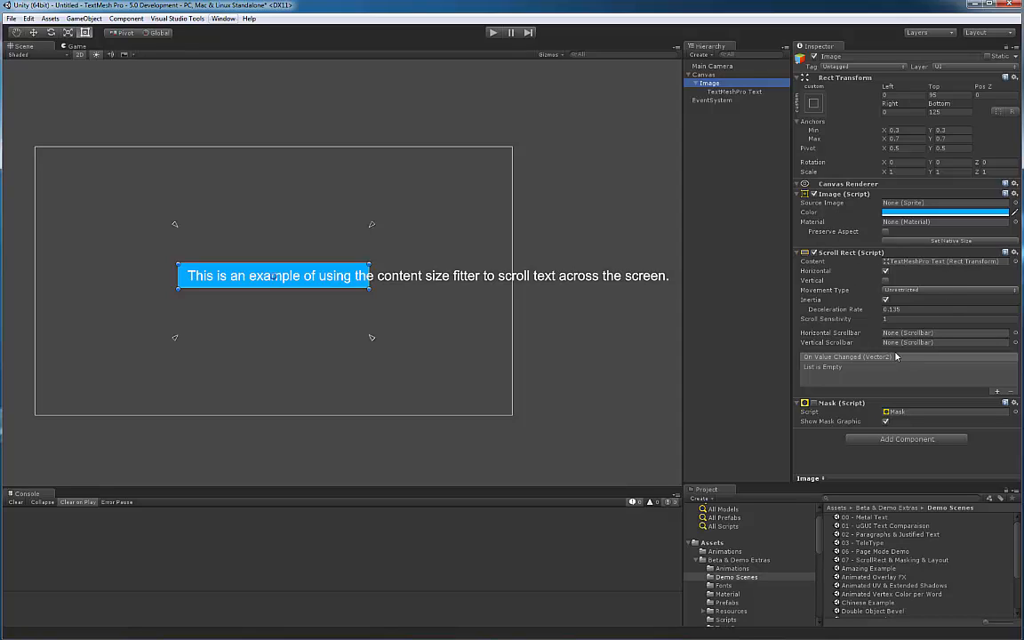
click(709, 83)
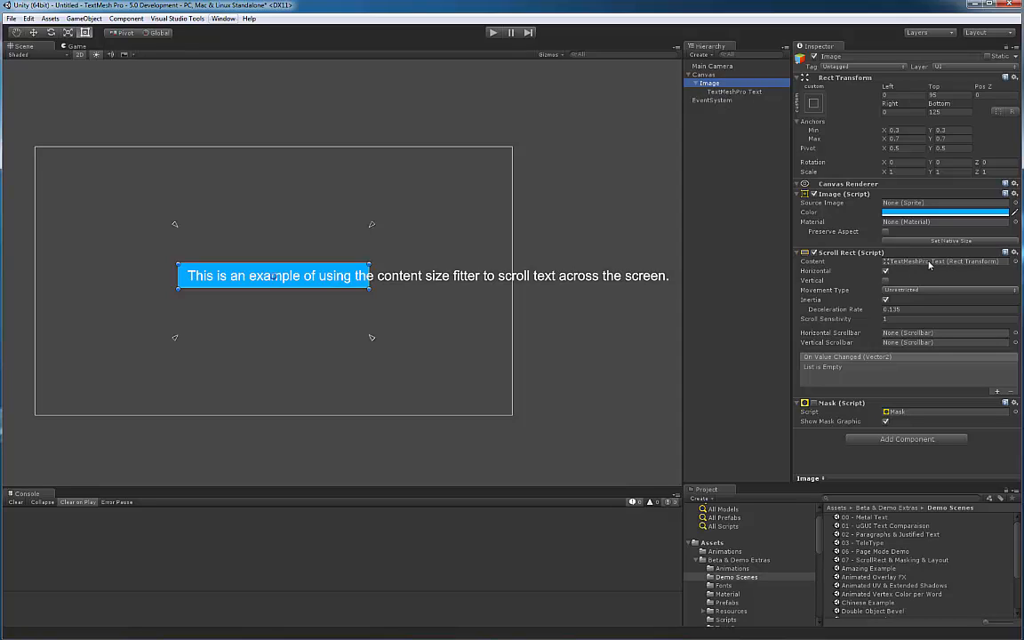
mouse_move(910, 273)
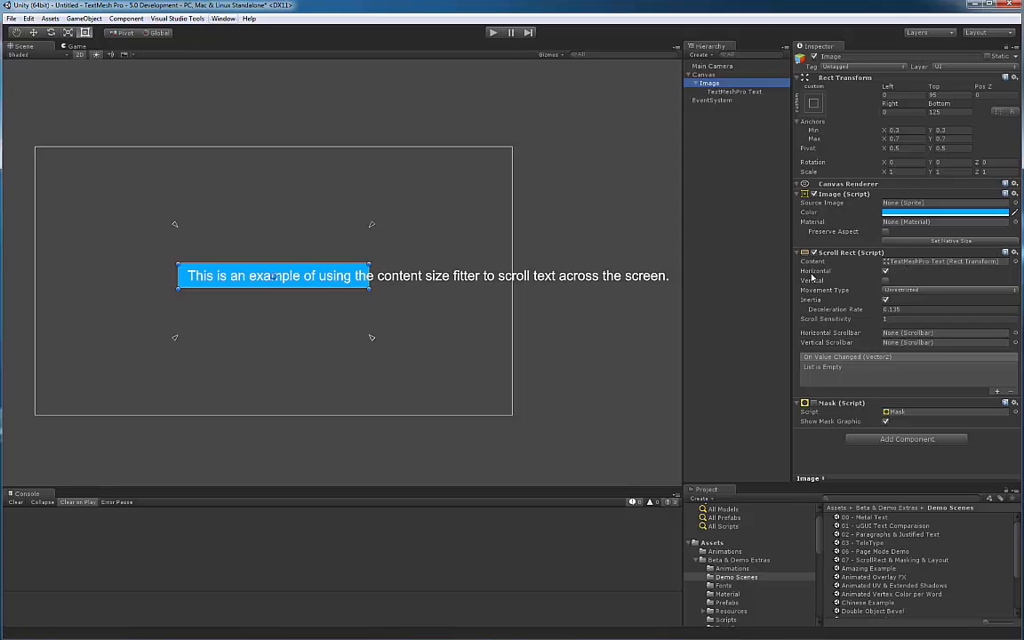
mouse_move(854, 300)
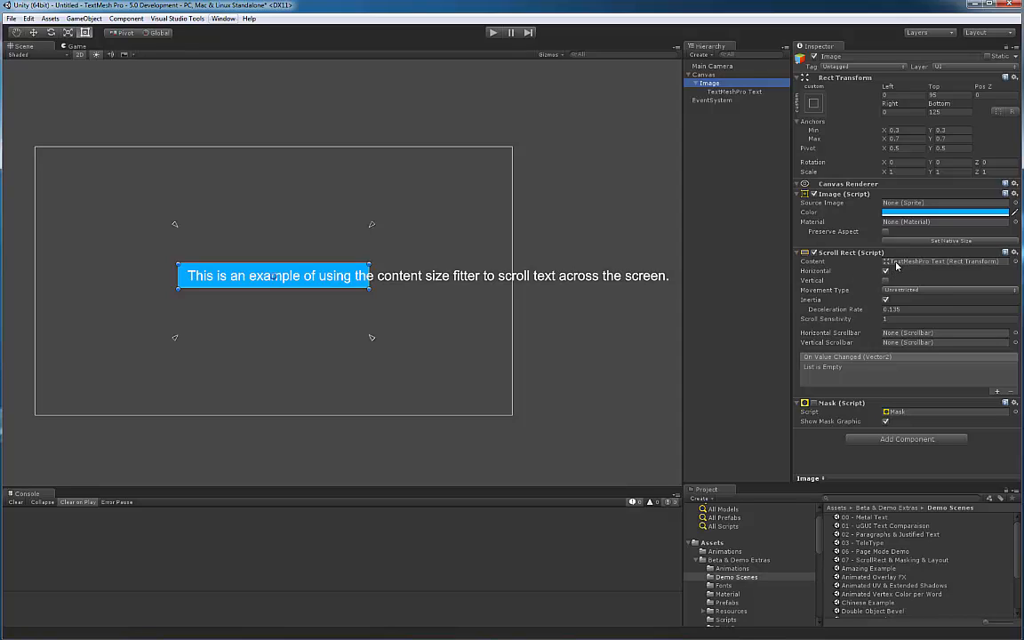
mouse_move(855, 298)
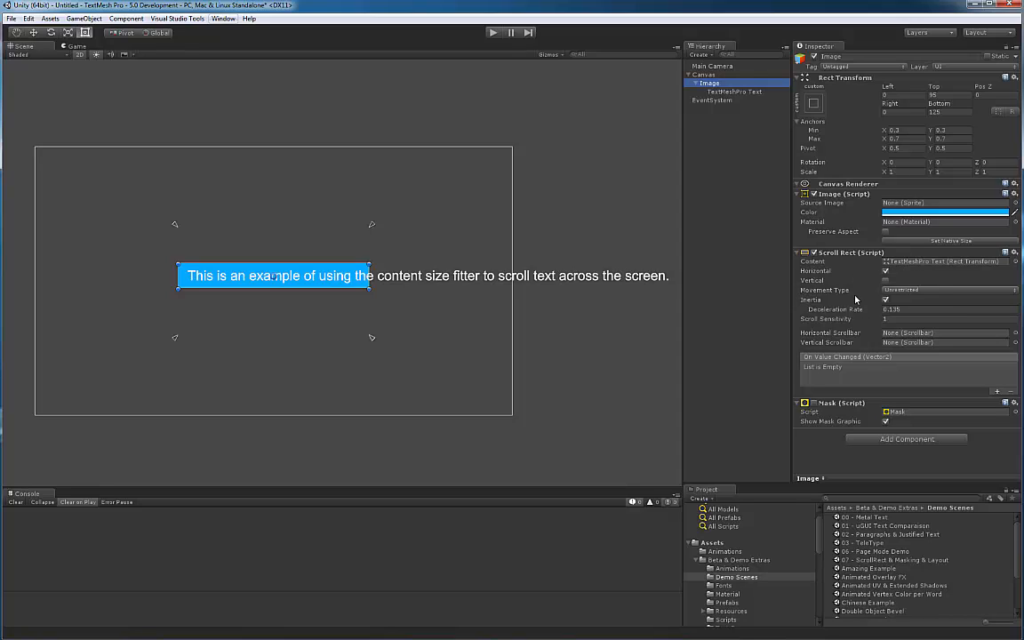
click(946, 289)
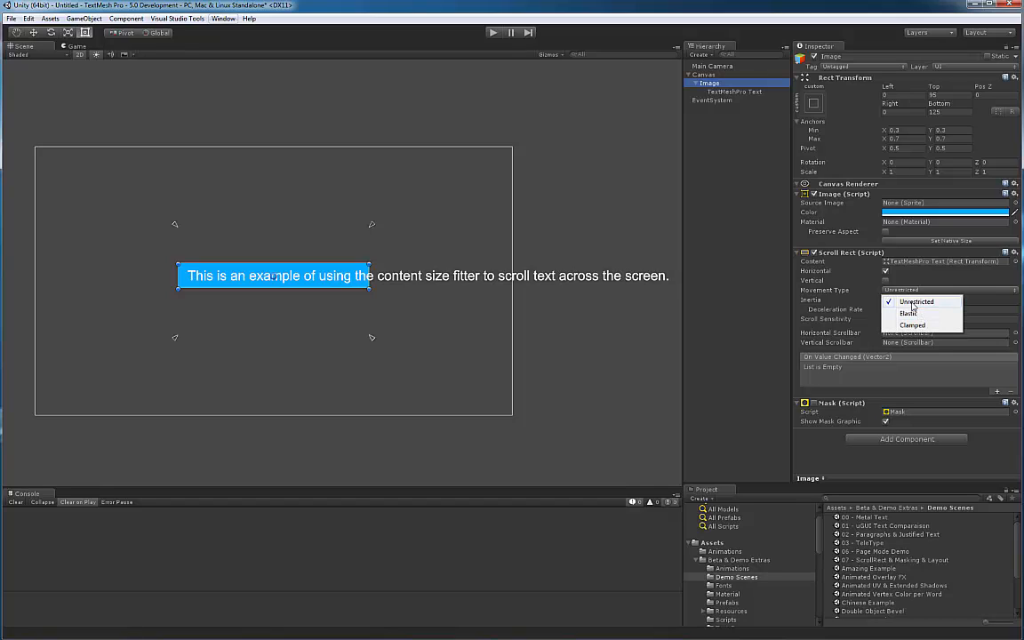
click(915, 301)
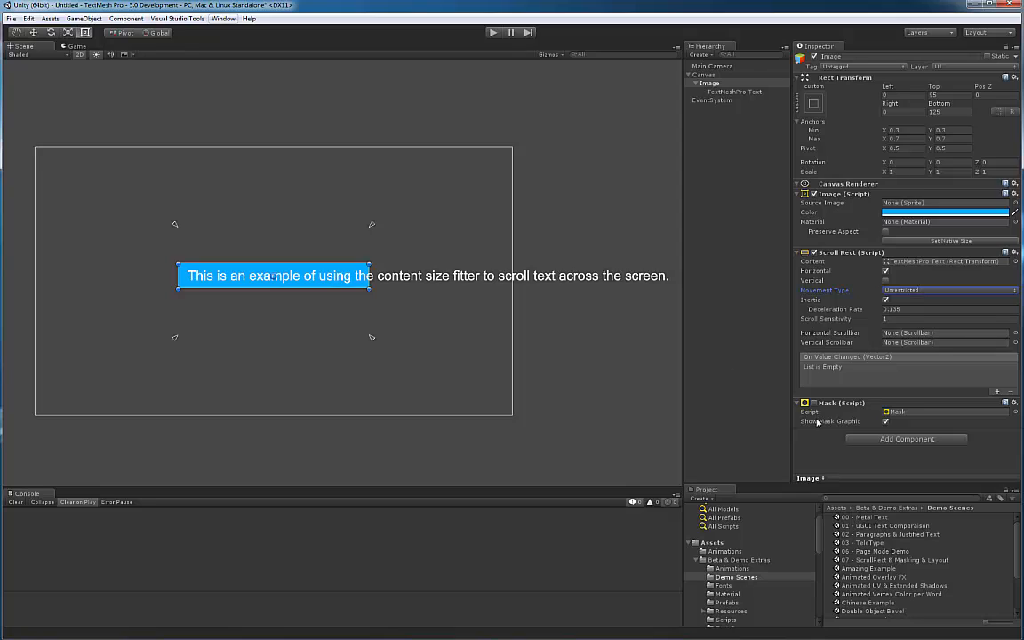
mouse_move(919, 394)
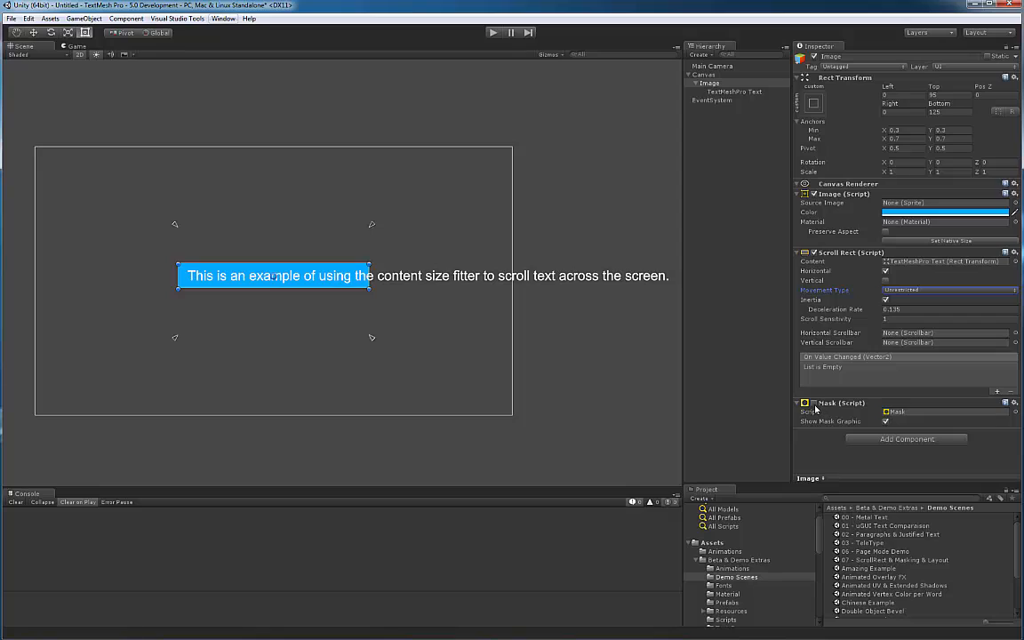
mouse_move(533, 286)
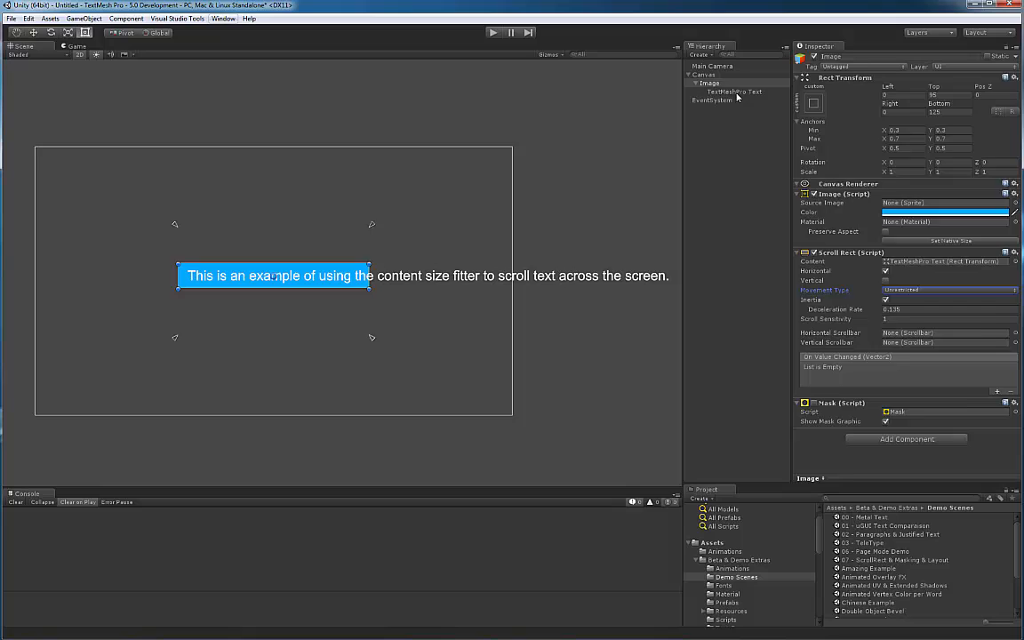
click(736, 92)
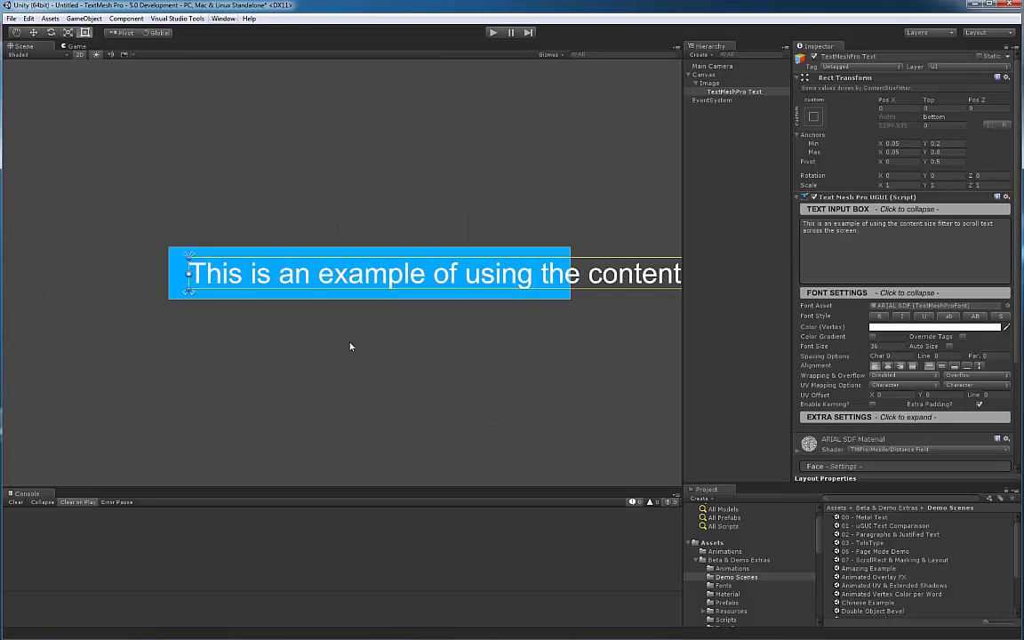
click(710, 82)
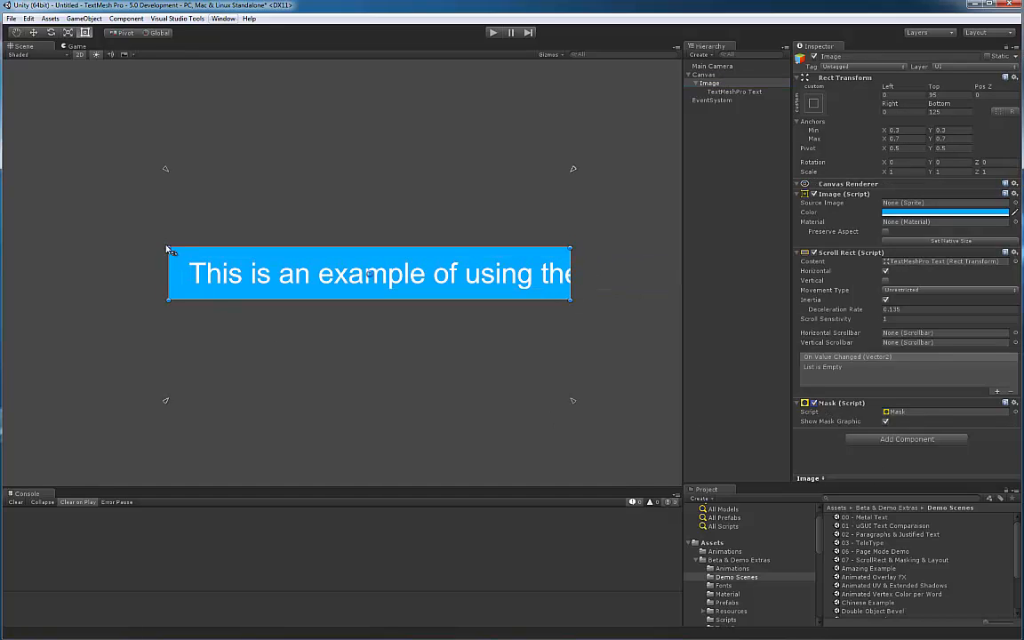
mouse_move(451, 328)
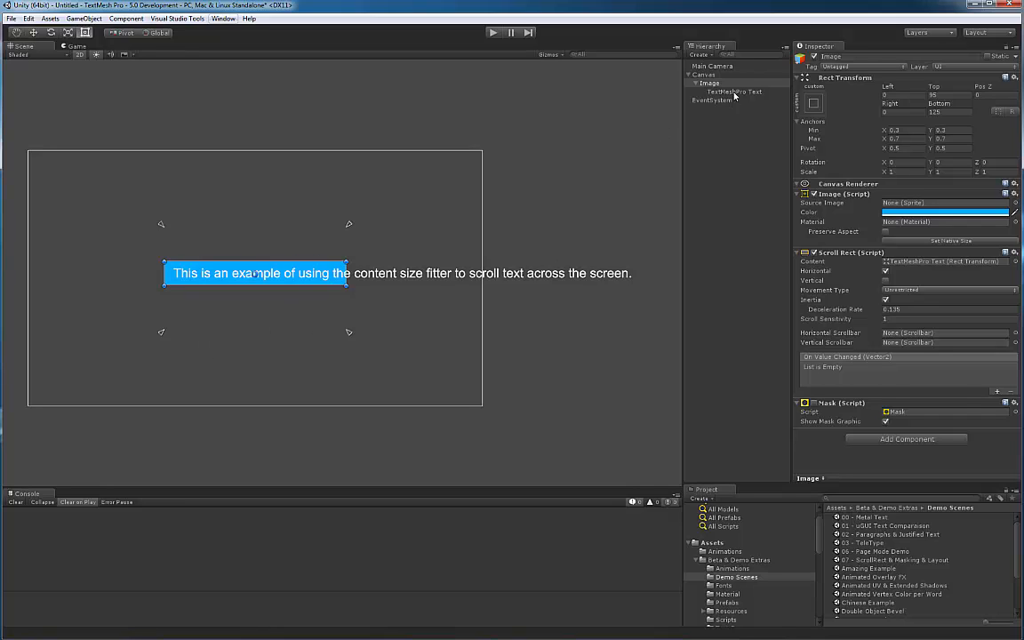
- Select the TextMeshPro Text object to view its Content Size Fitter settings
click(725, 91)
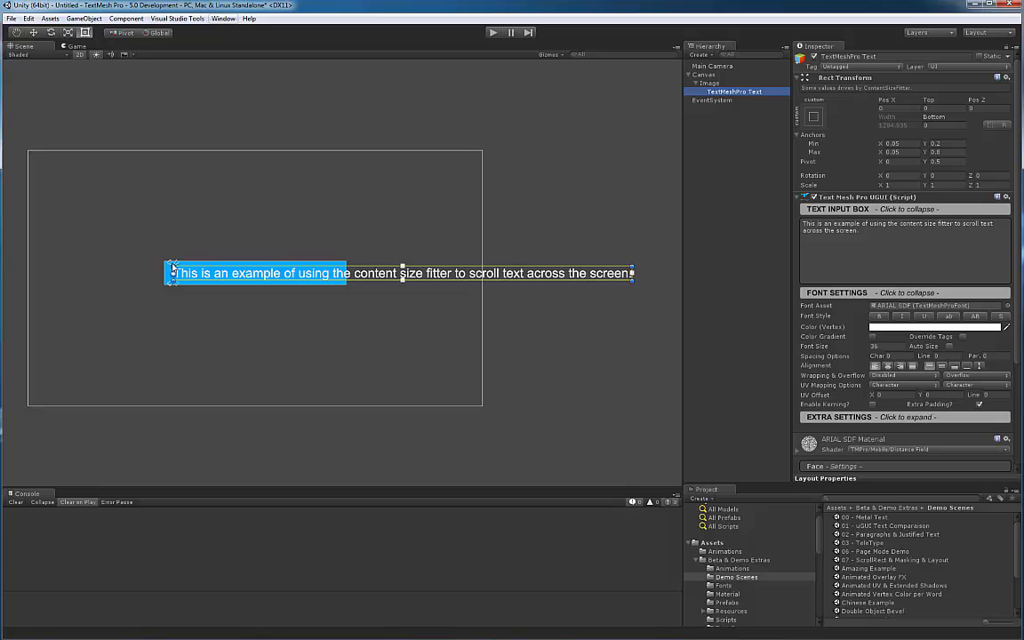
mouse_move(134, 284)
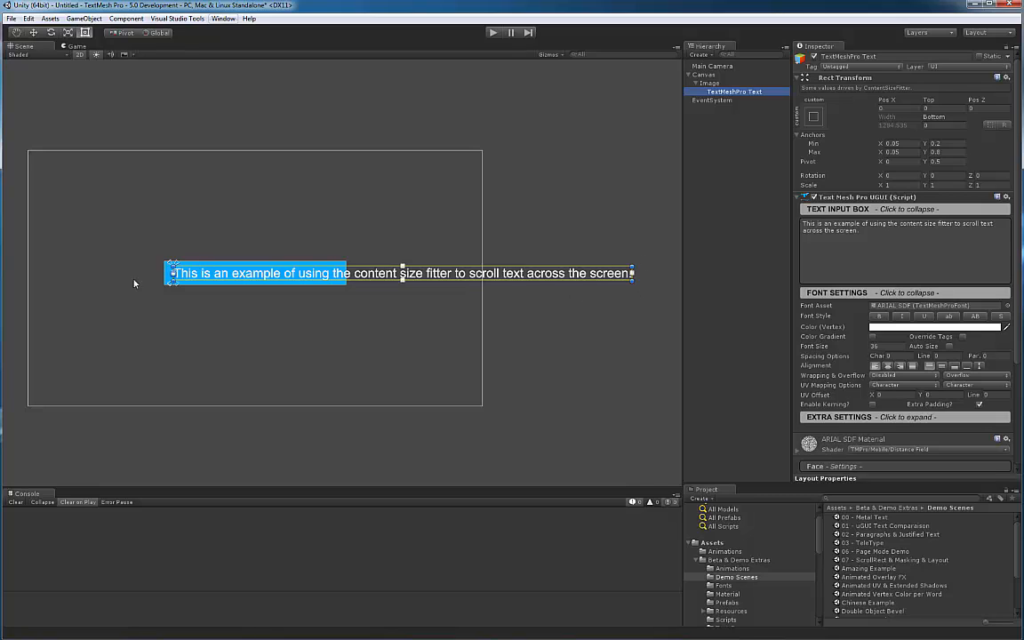
mouse_move(535, 284)
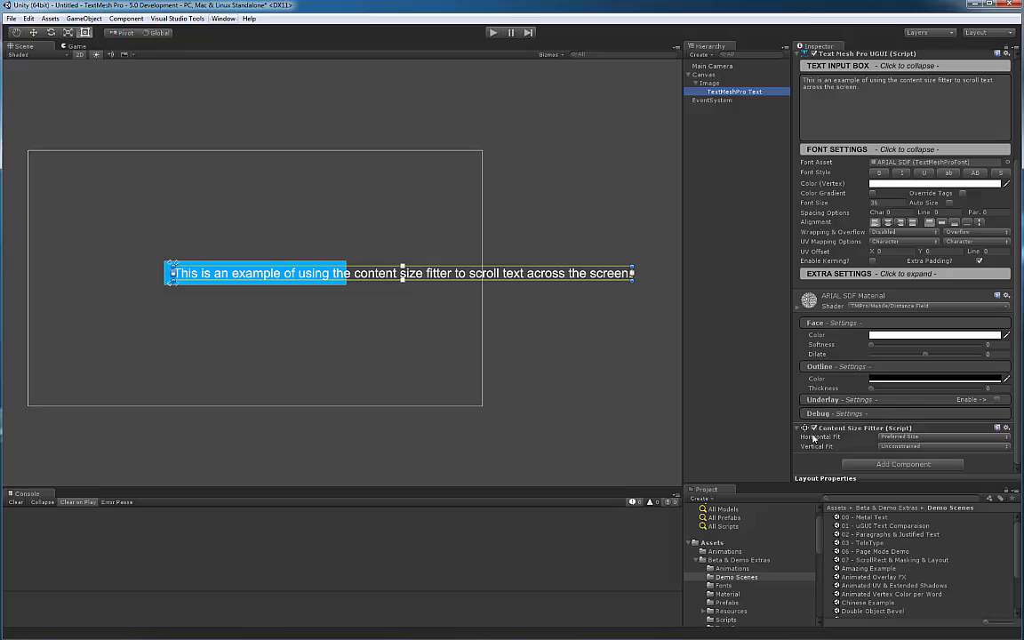
mouse_move(807, 451)
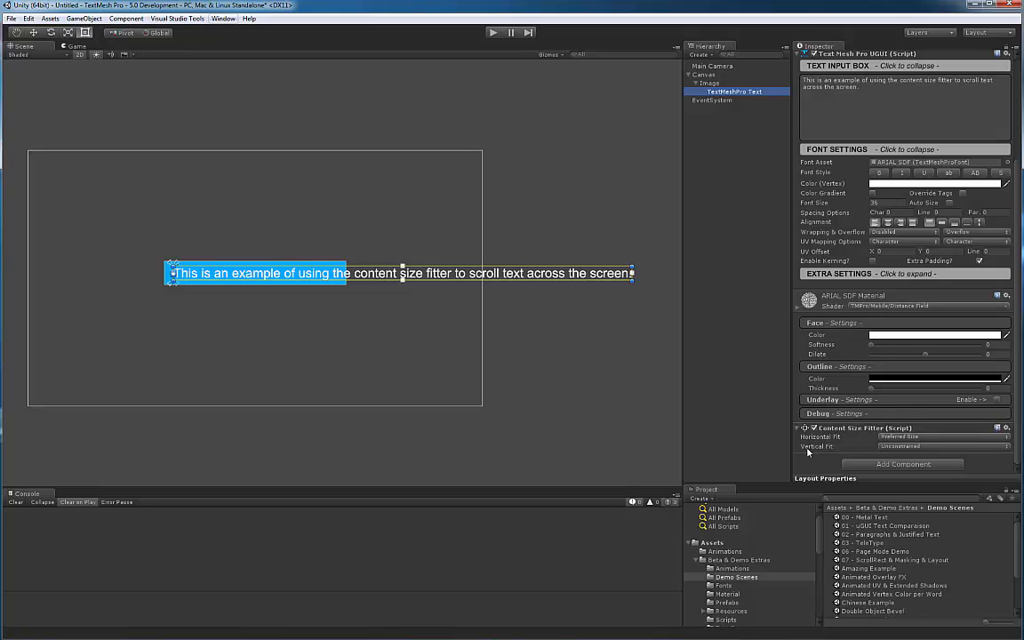
mouse_move(836, 446)
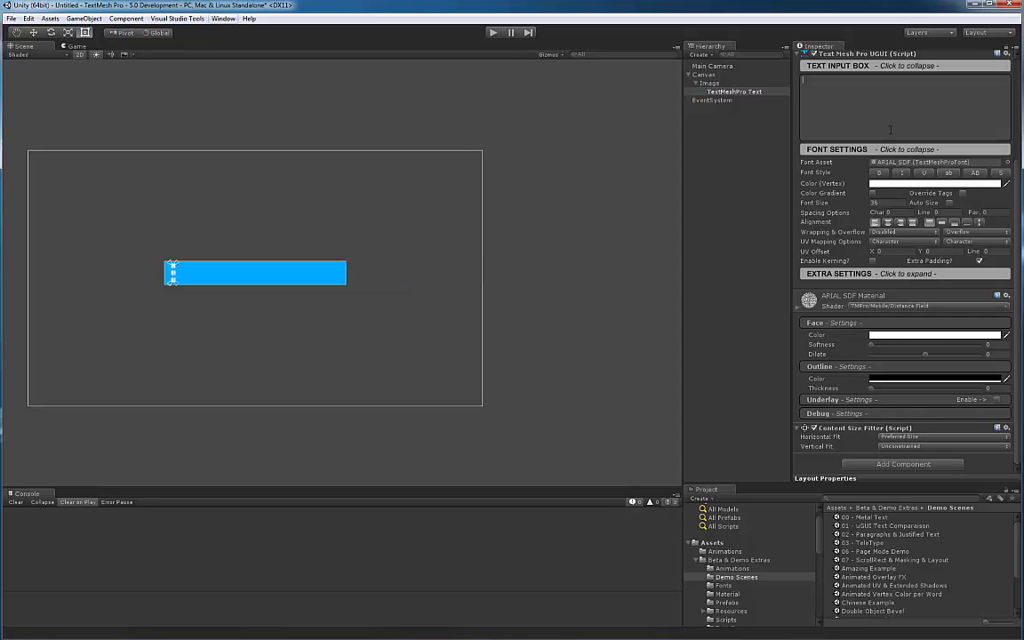
- Type the long sentence 'This is an example of using the content size filter to scroll text across the screen.'
text(This si)
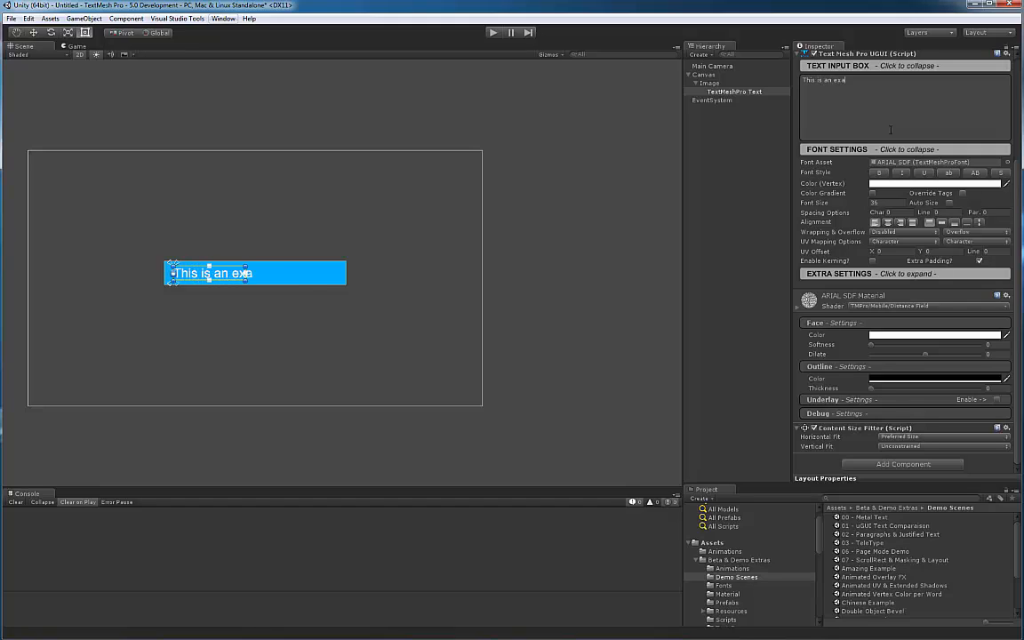
text(mple of text)
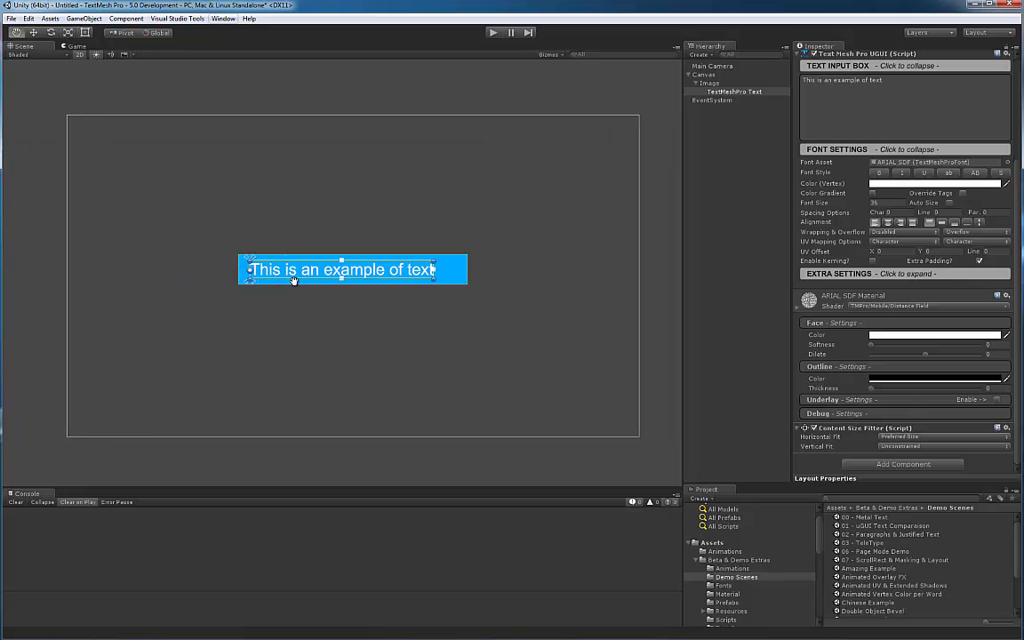
double_click(859, 86)
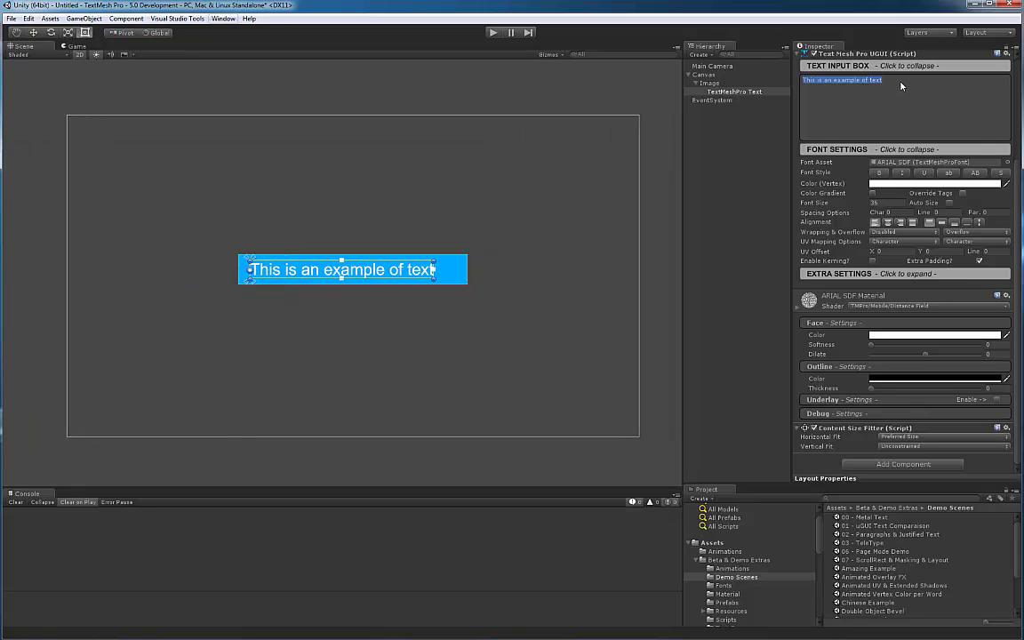
text(lkjlkjljk)
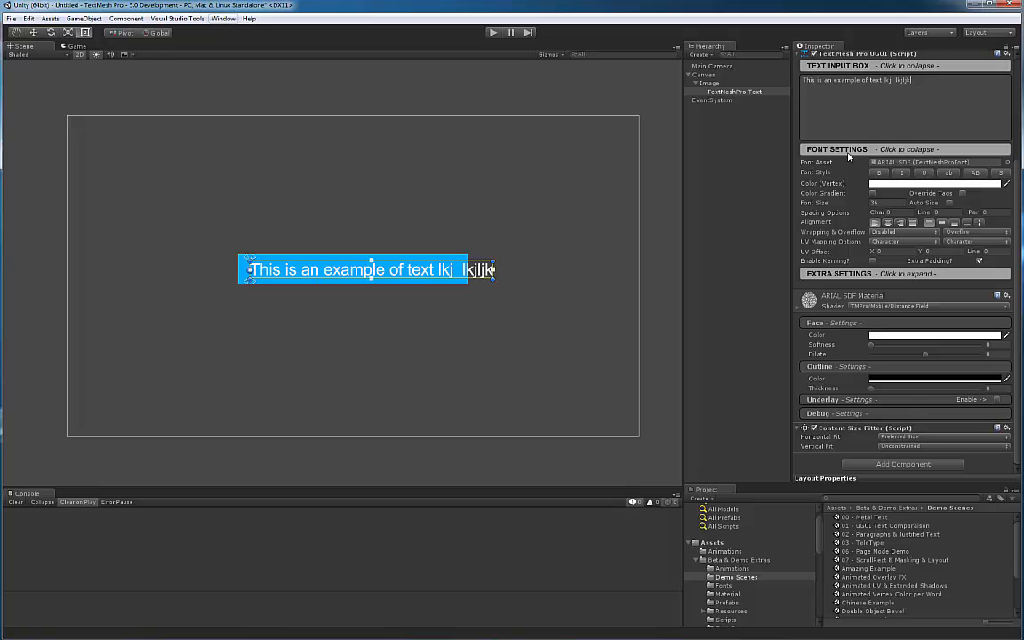
key(Backspace)
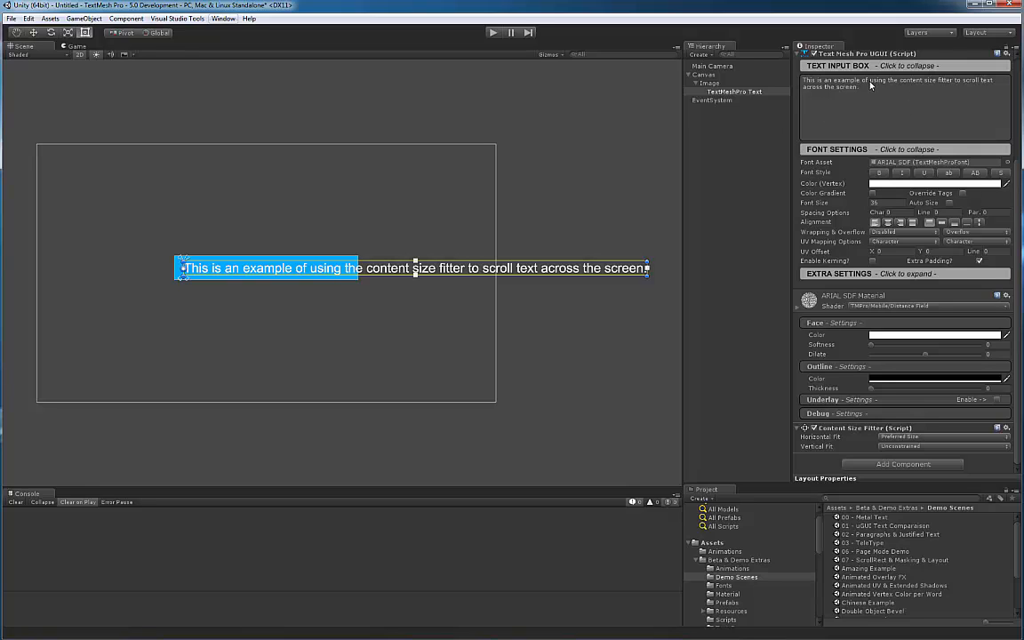
- Switch between Image and TextMeshPro Text to confirm the mask clips the long sentence
click(711, 76)
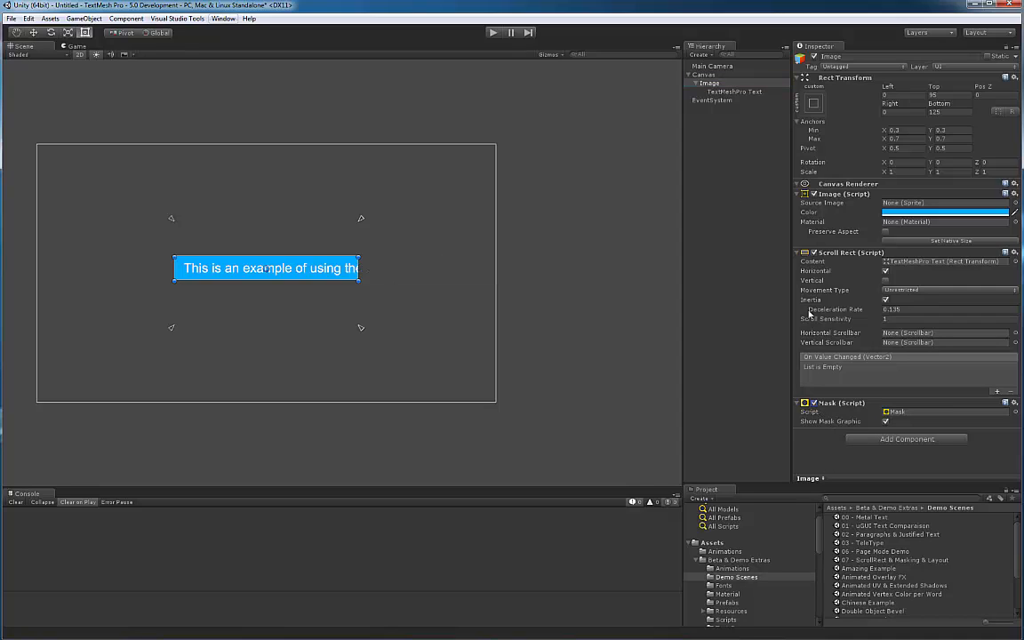
click(733, 92)
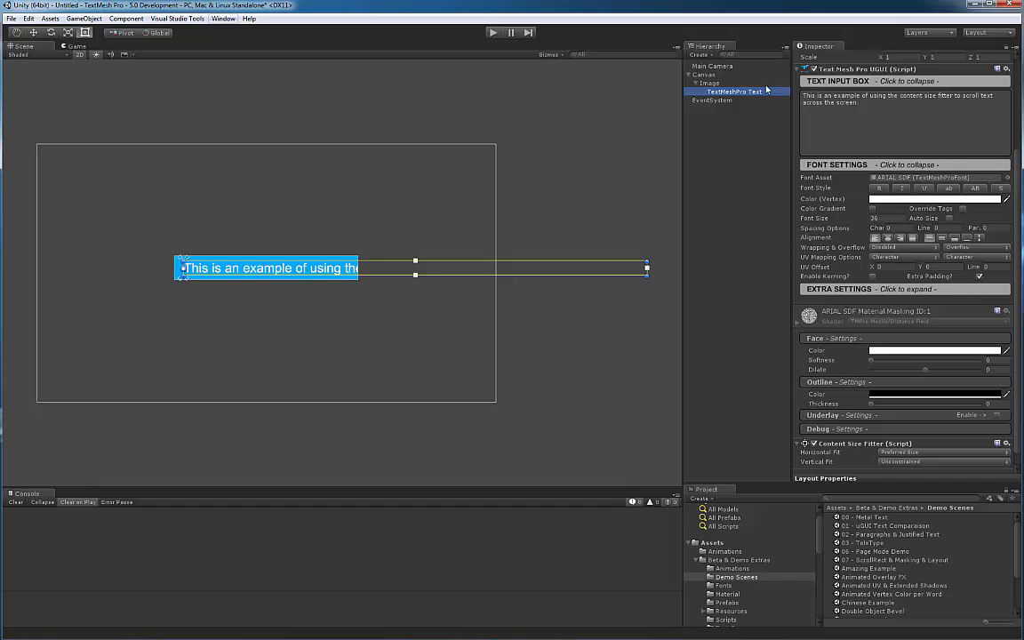
click(715, 83)
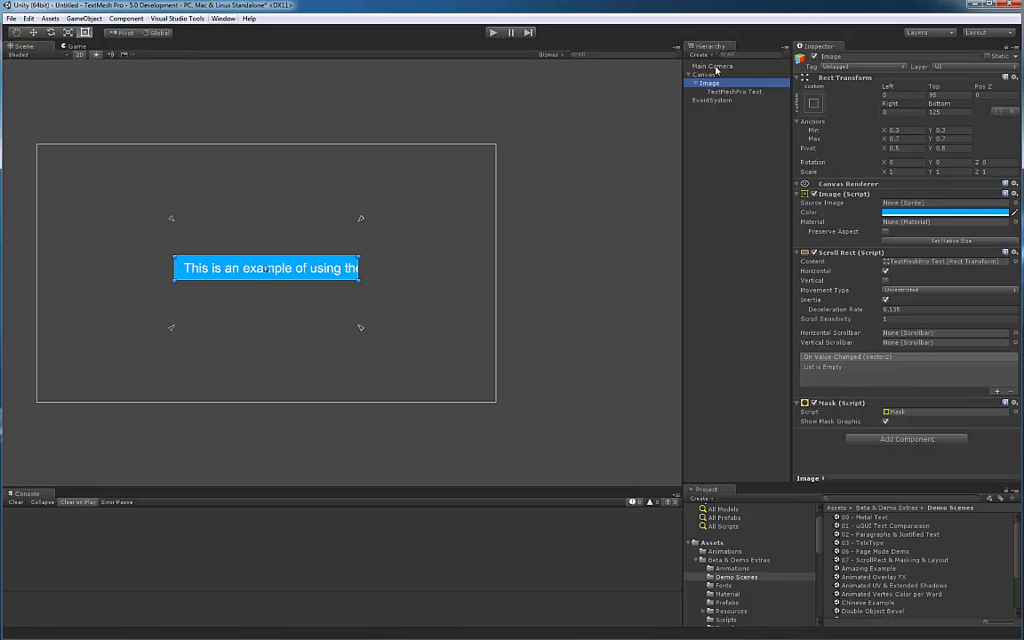
click(729, 91)
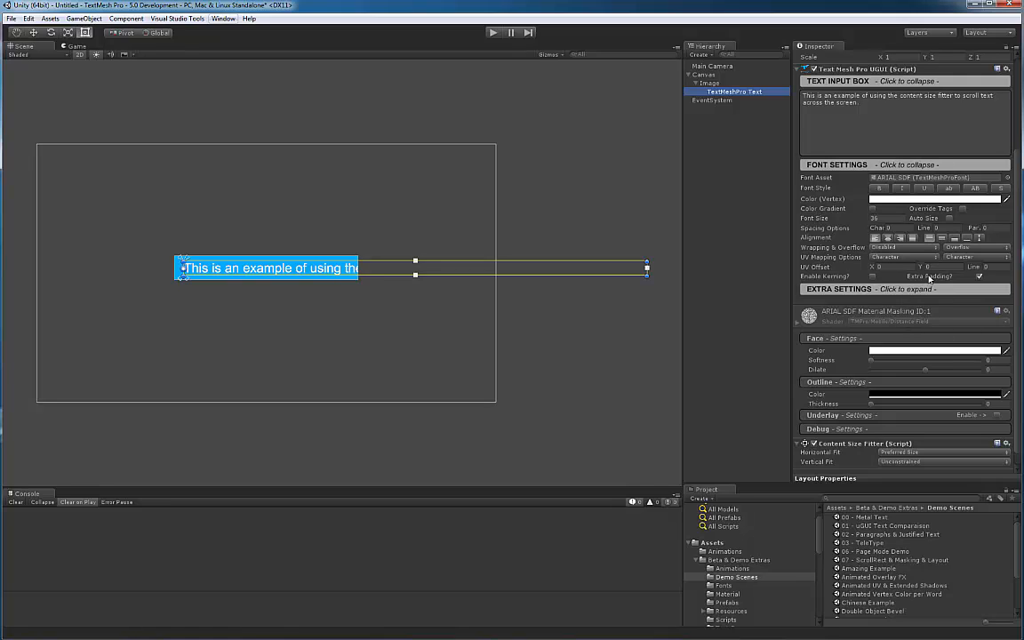
click(977, 246)
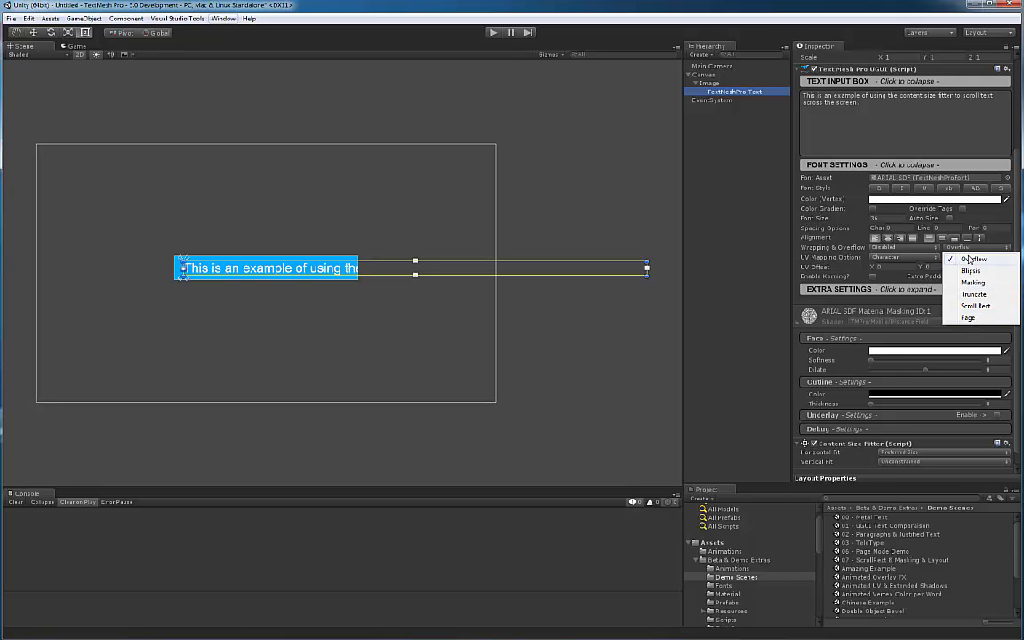
click(964, 258)
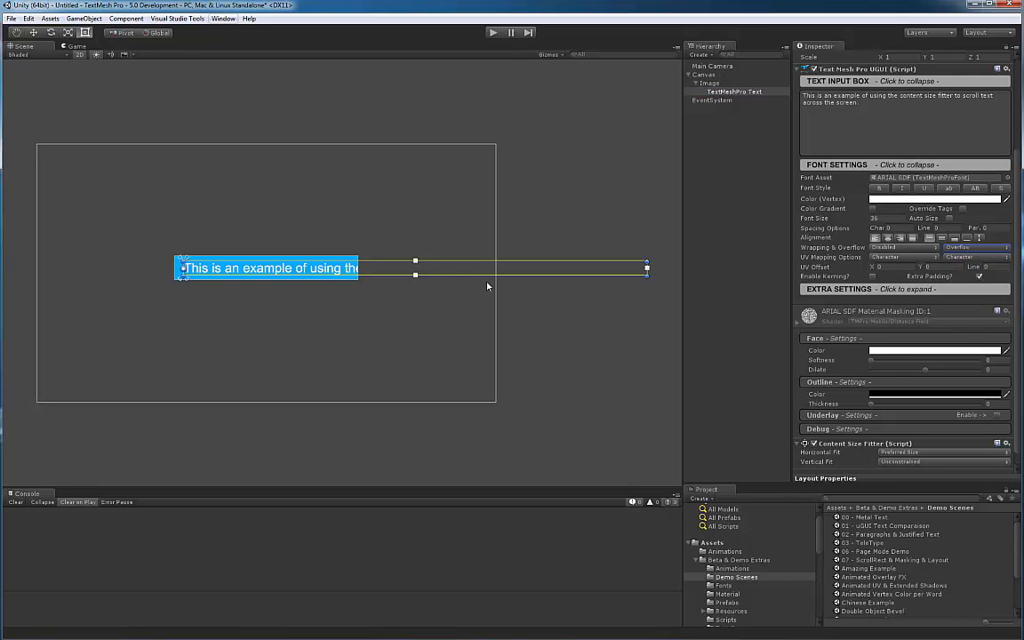
mouse_move(679, 268)
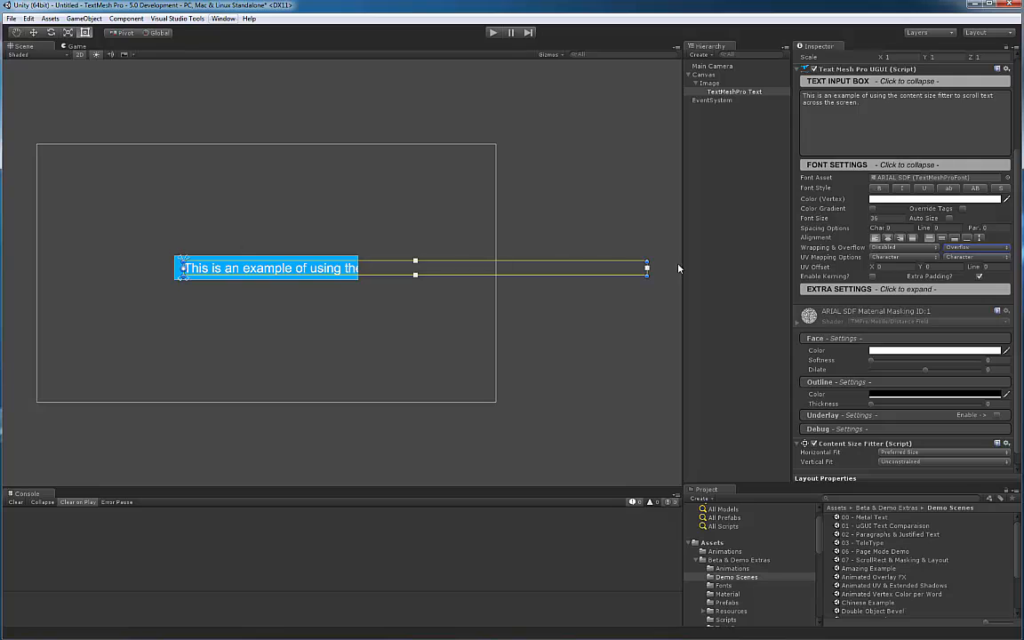
mouse_move(297, 353)
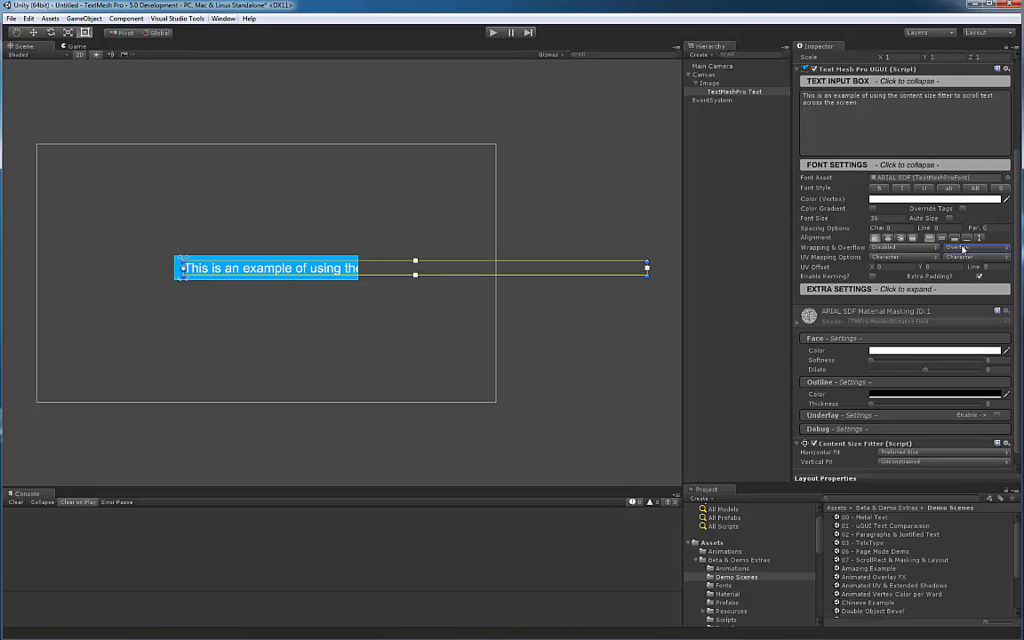
click(982, 247)
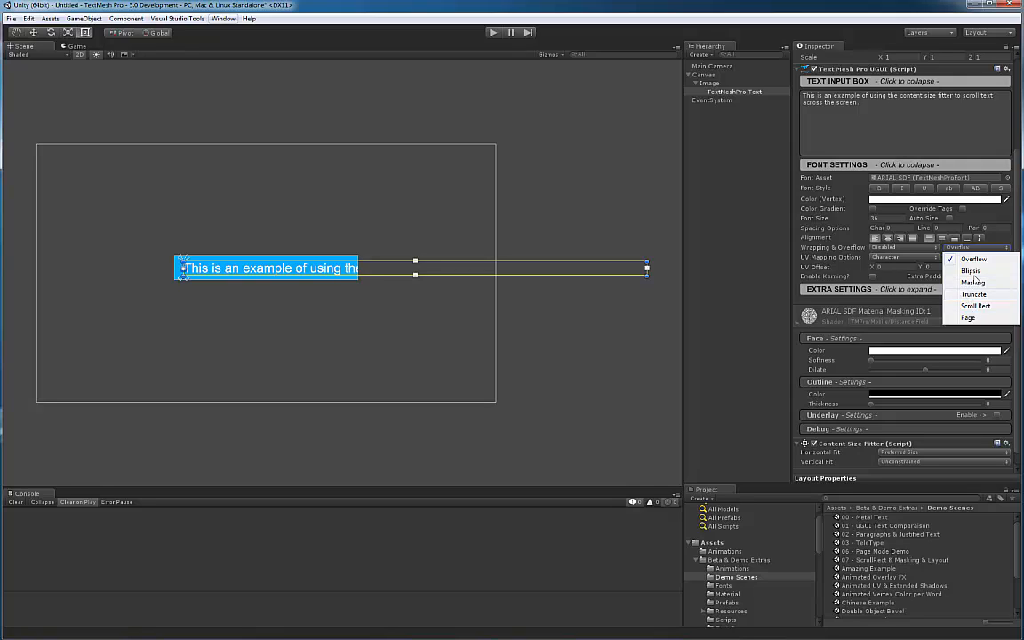
mouse_move(973, 295)
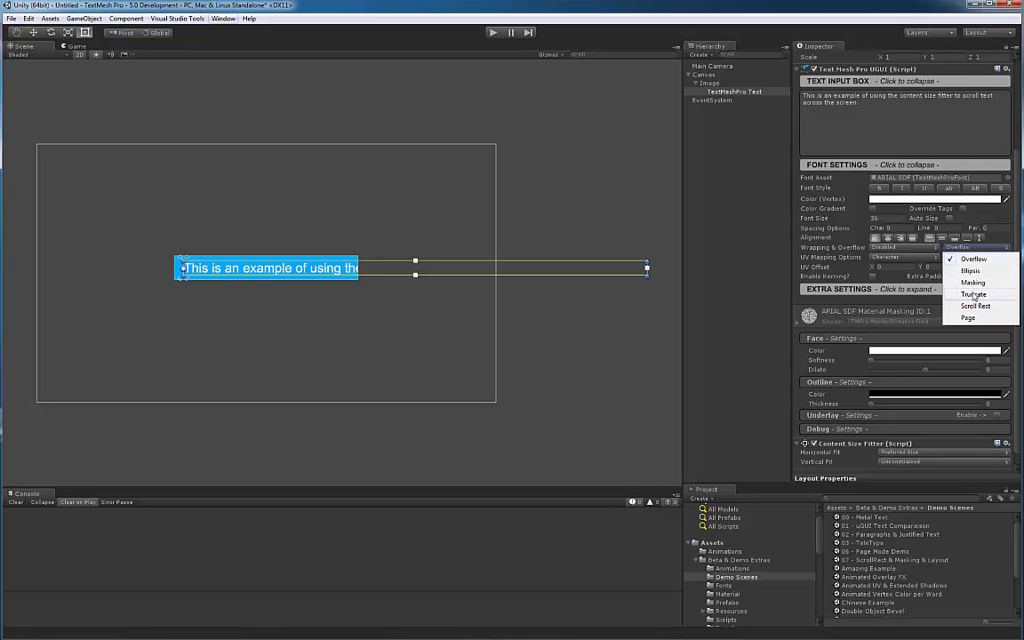
mouse_move(972, 282)
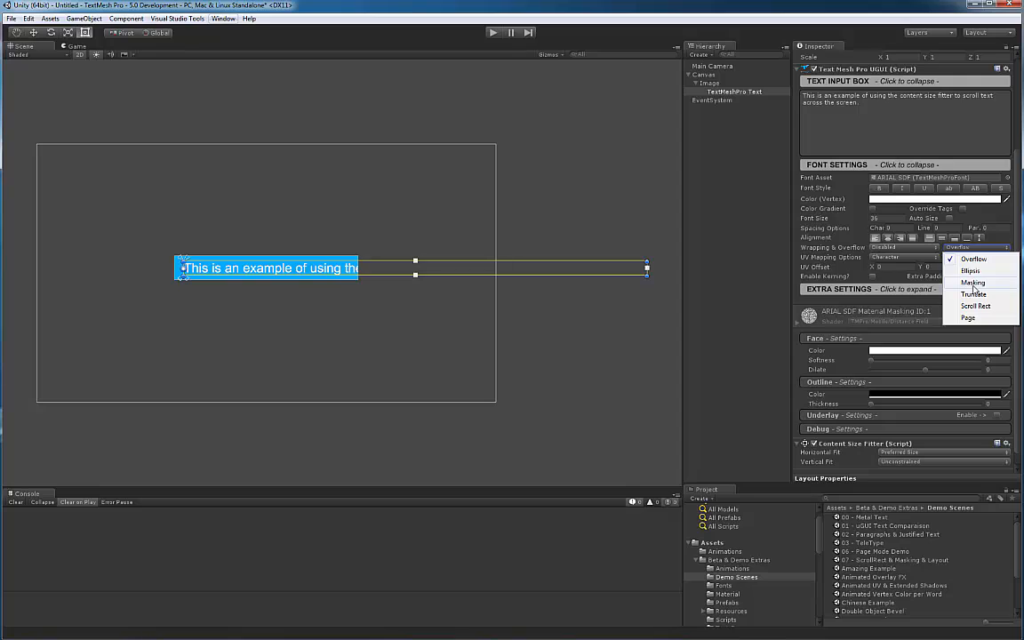
mouse_move(970, 270)
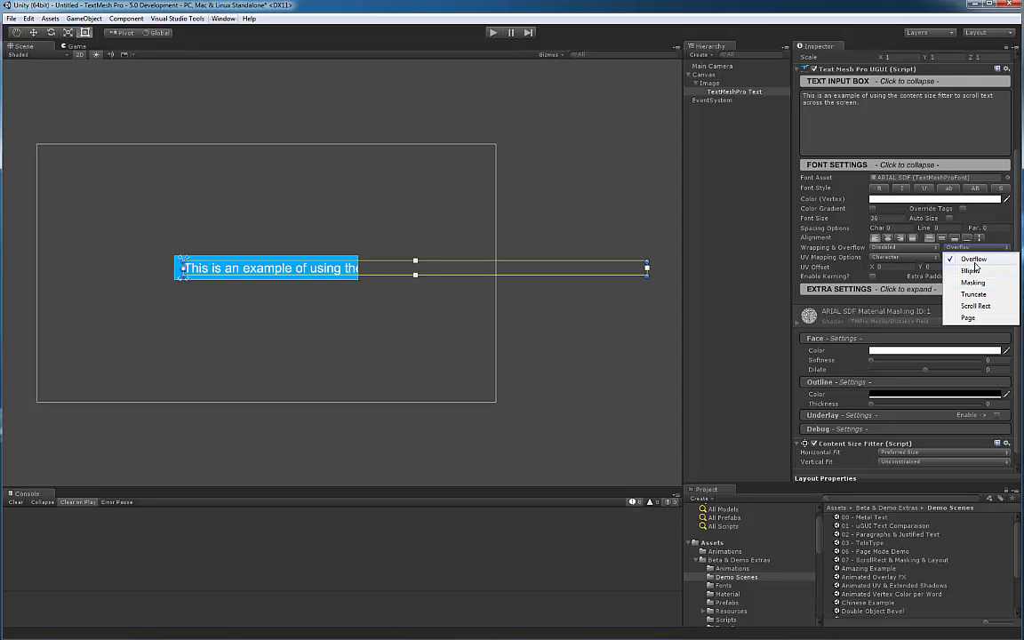
click(964, 256)
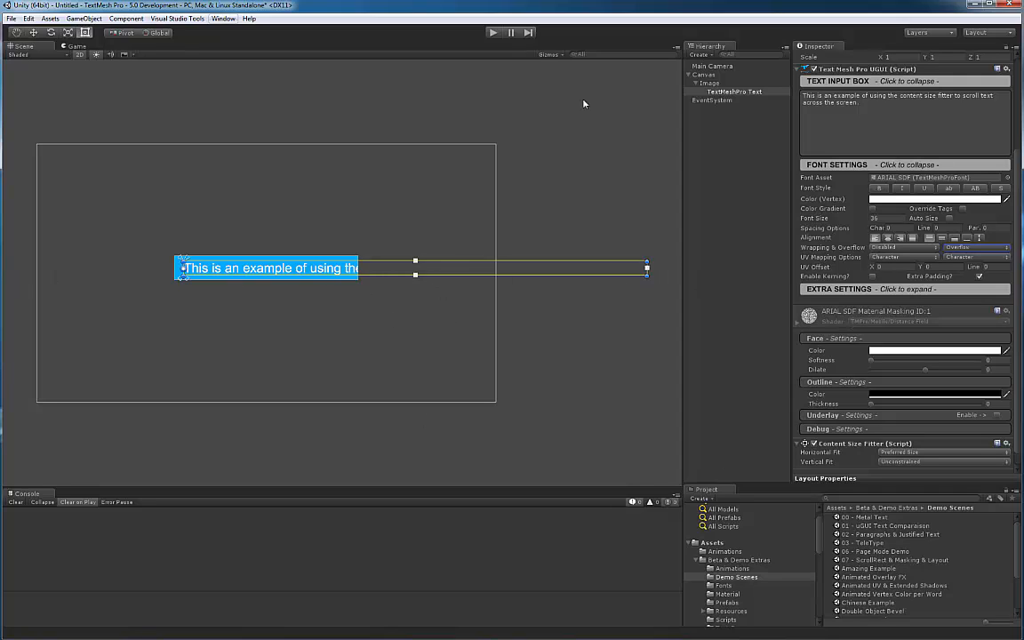
mouse_move(625, 288)
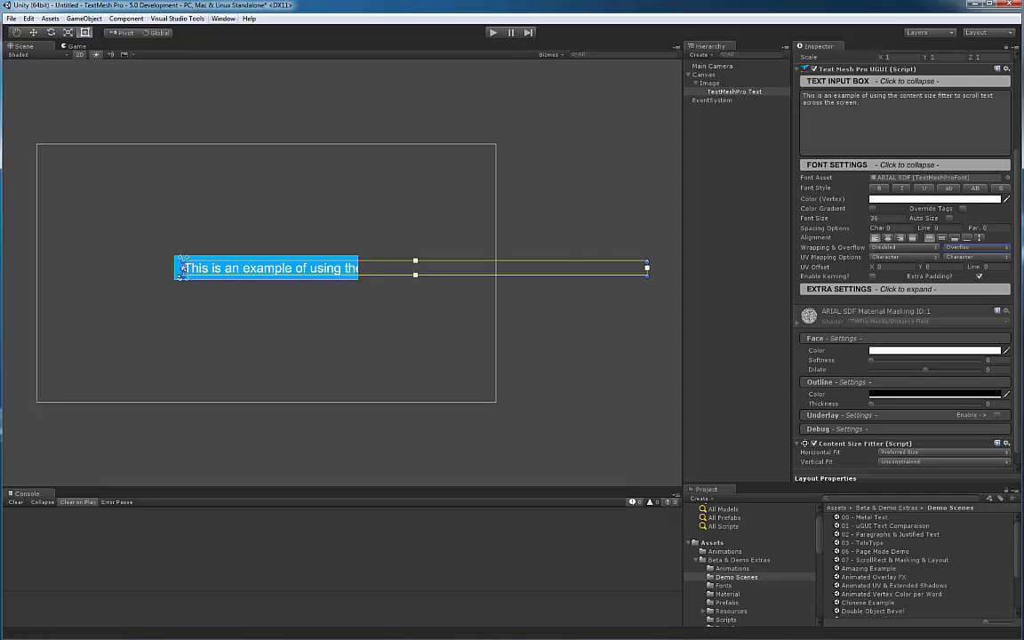
mouse_move(584, 274)
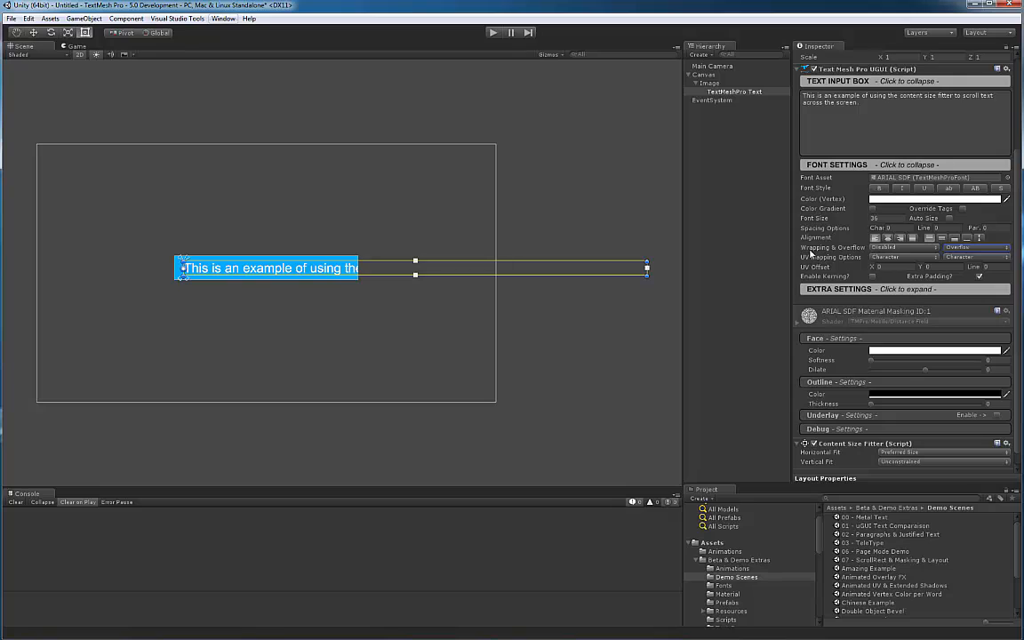
click(904, 256)
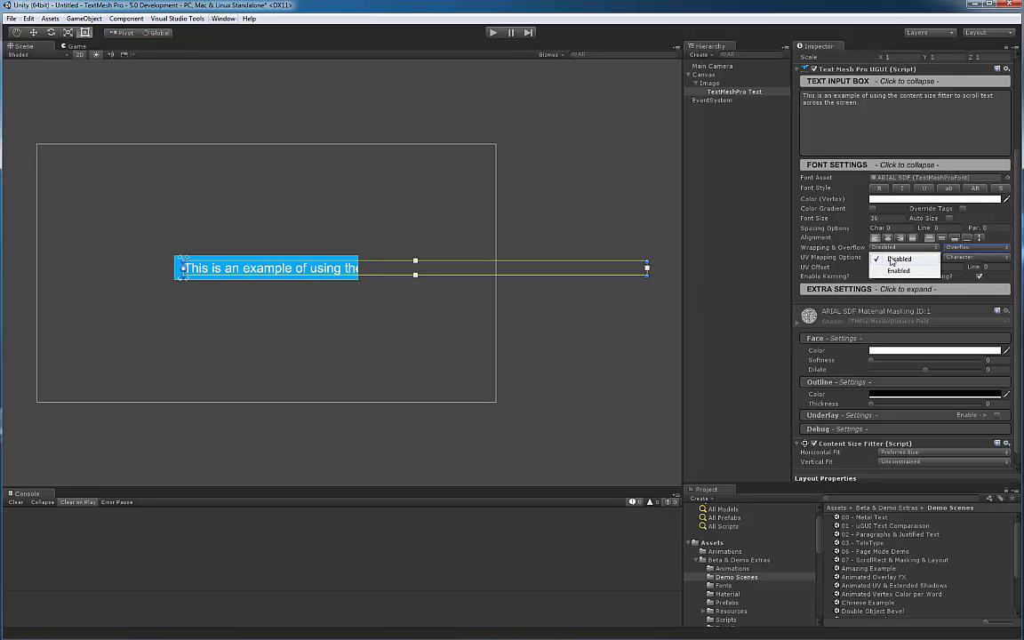
click(902, 259)
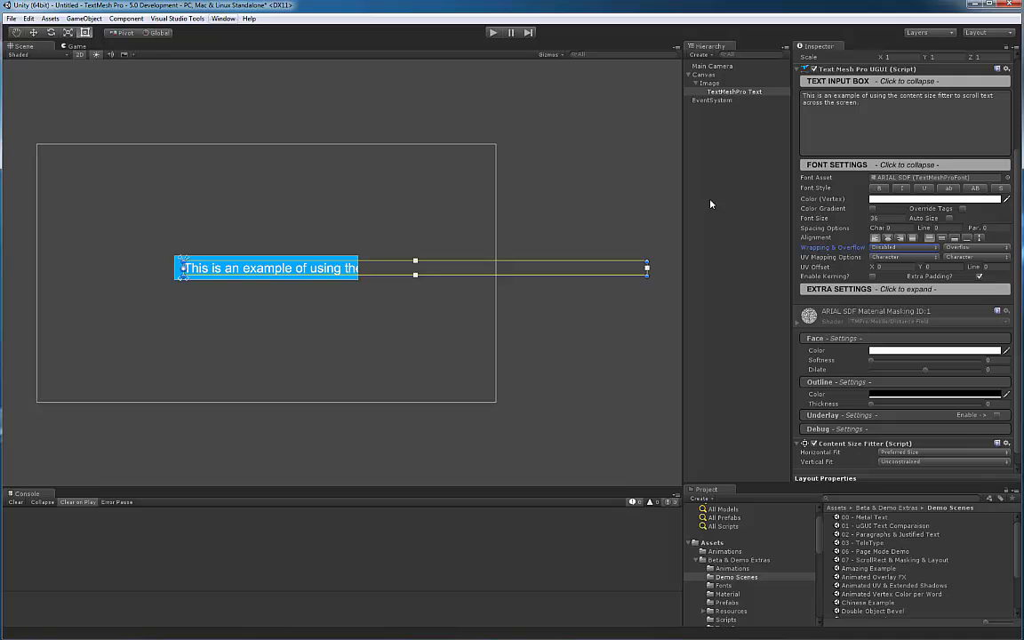
click(718, 82)
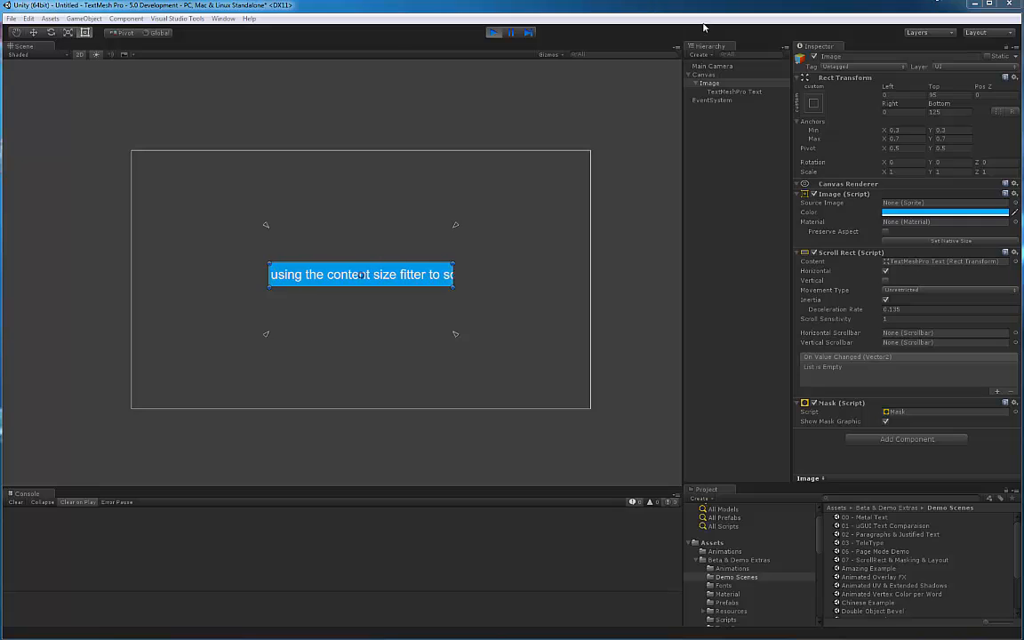
- During play mode, select the TextMeshPro Text to watch its scroll position
click(724, 91)
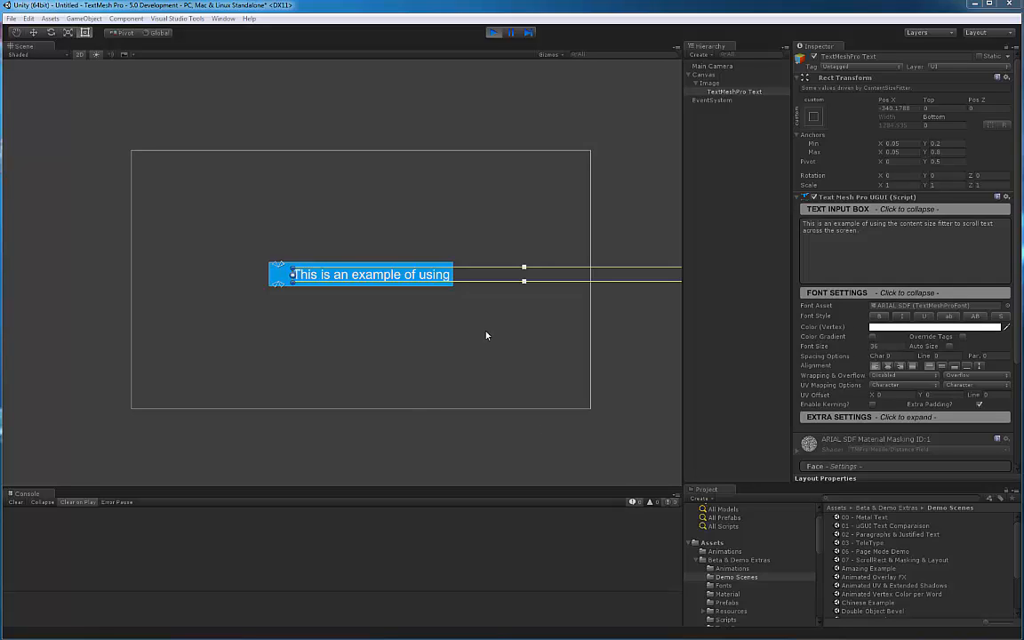
mouse_move(451, 367)
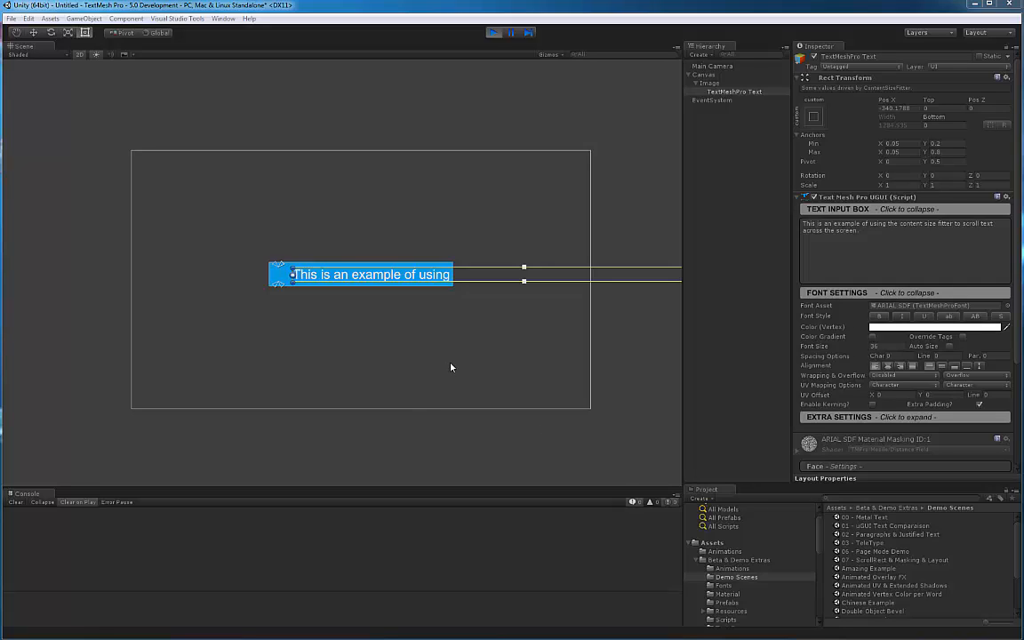
mouse_move(394, 300)
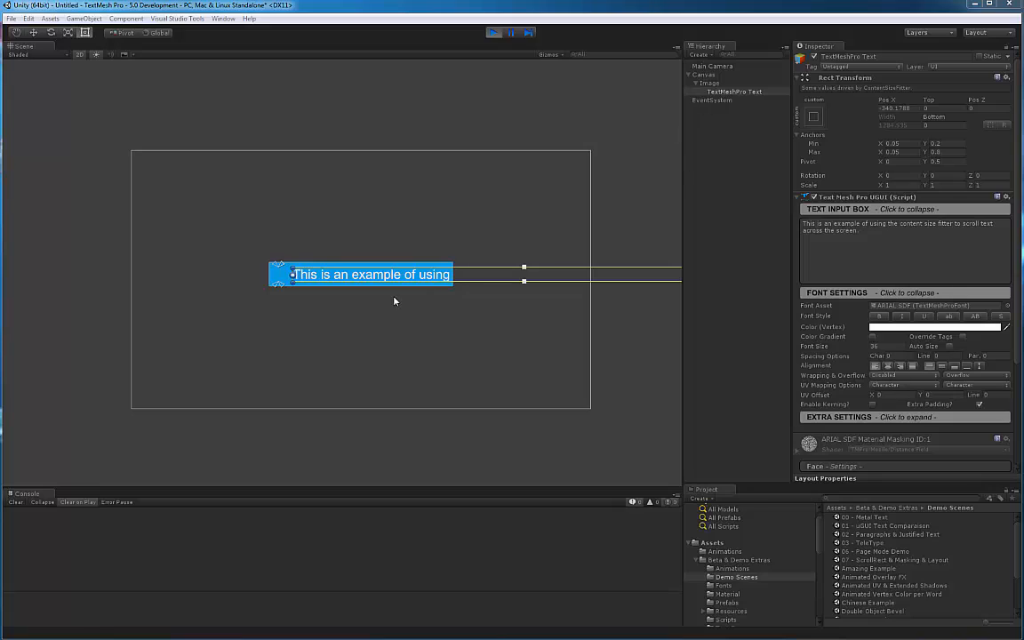
mouse_move(432, 302)
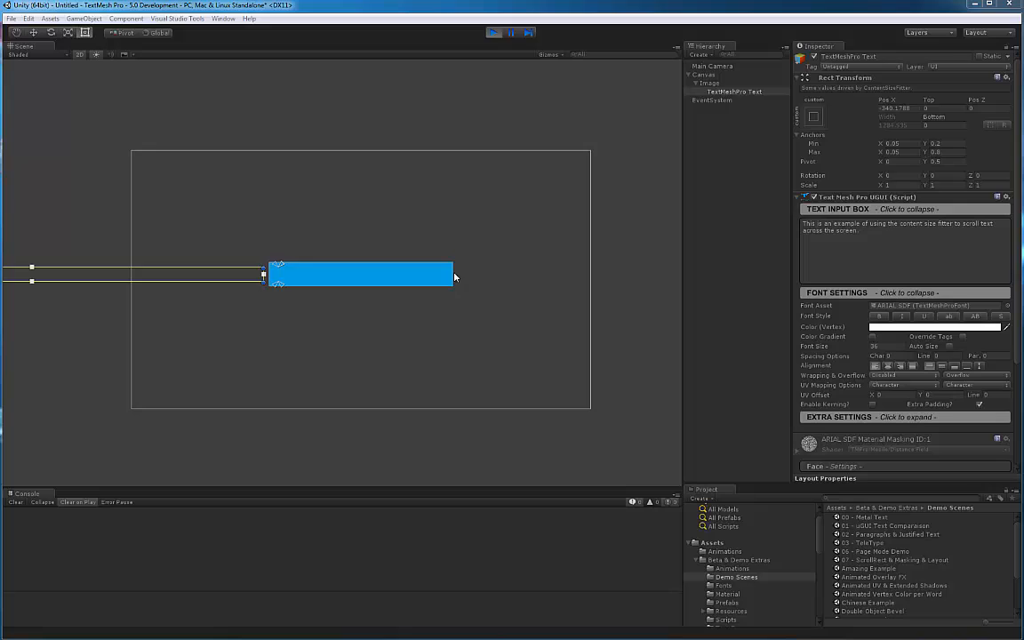
mouse_move(734, 314)
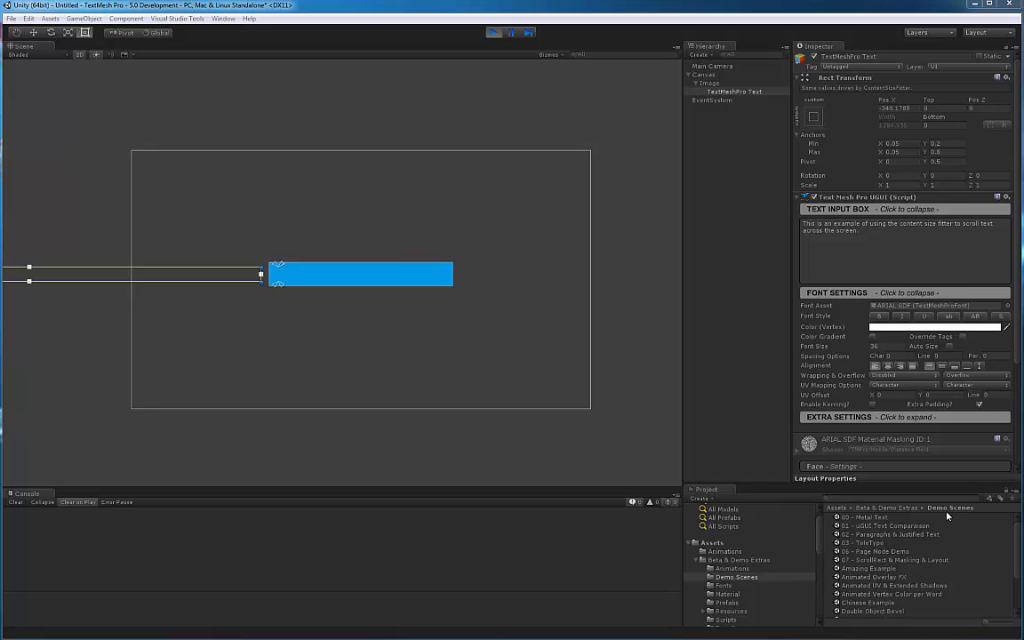
mouse_move(817, 105)
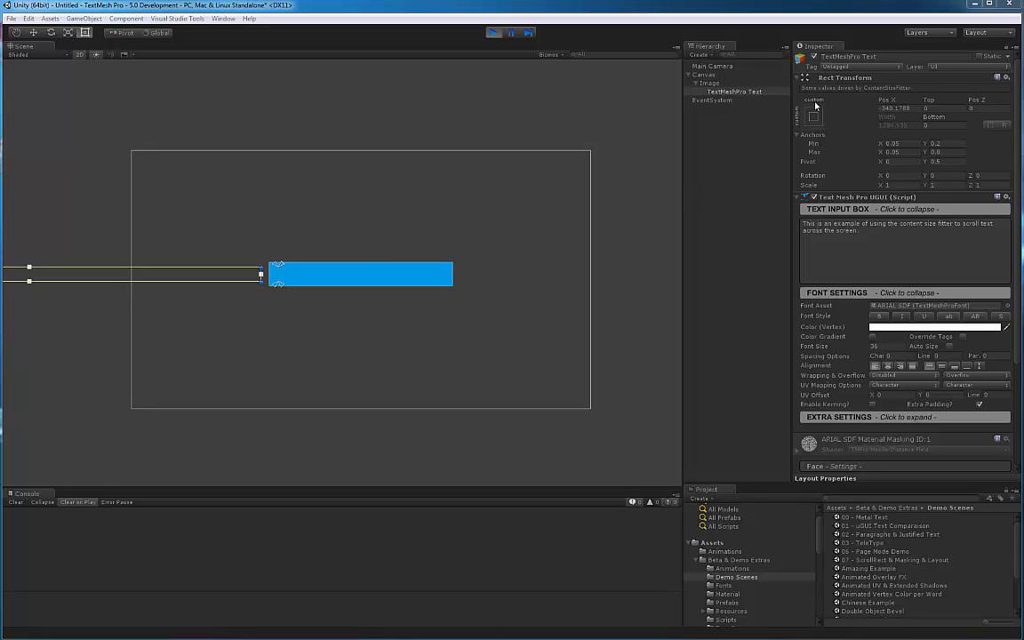